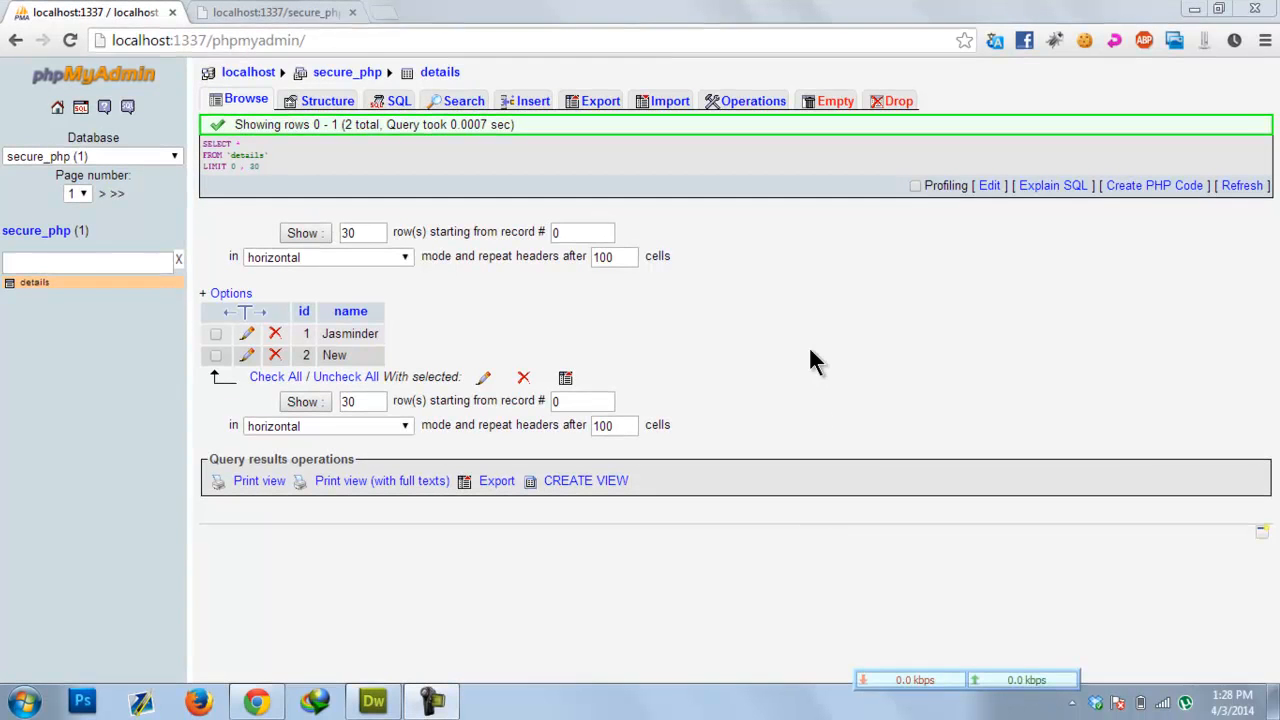
mouse_move(848, 364)
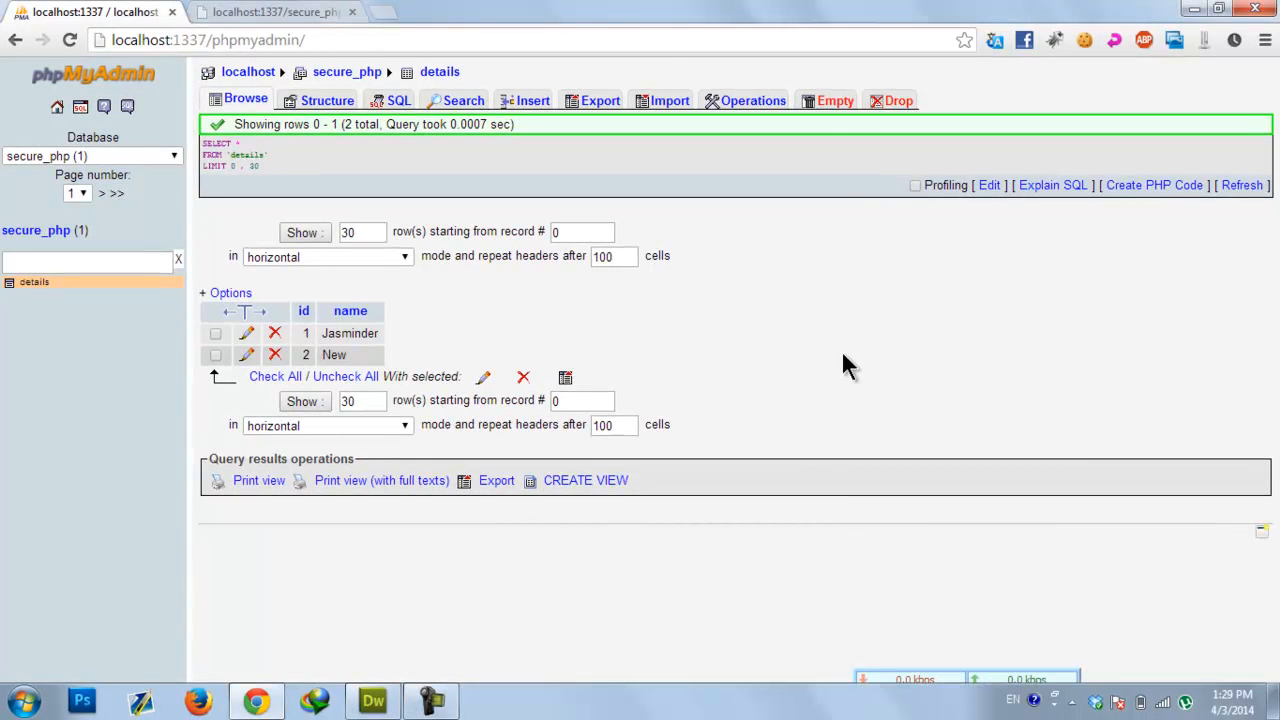
mouse_move(950, 336)
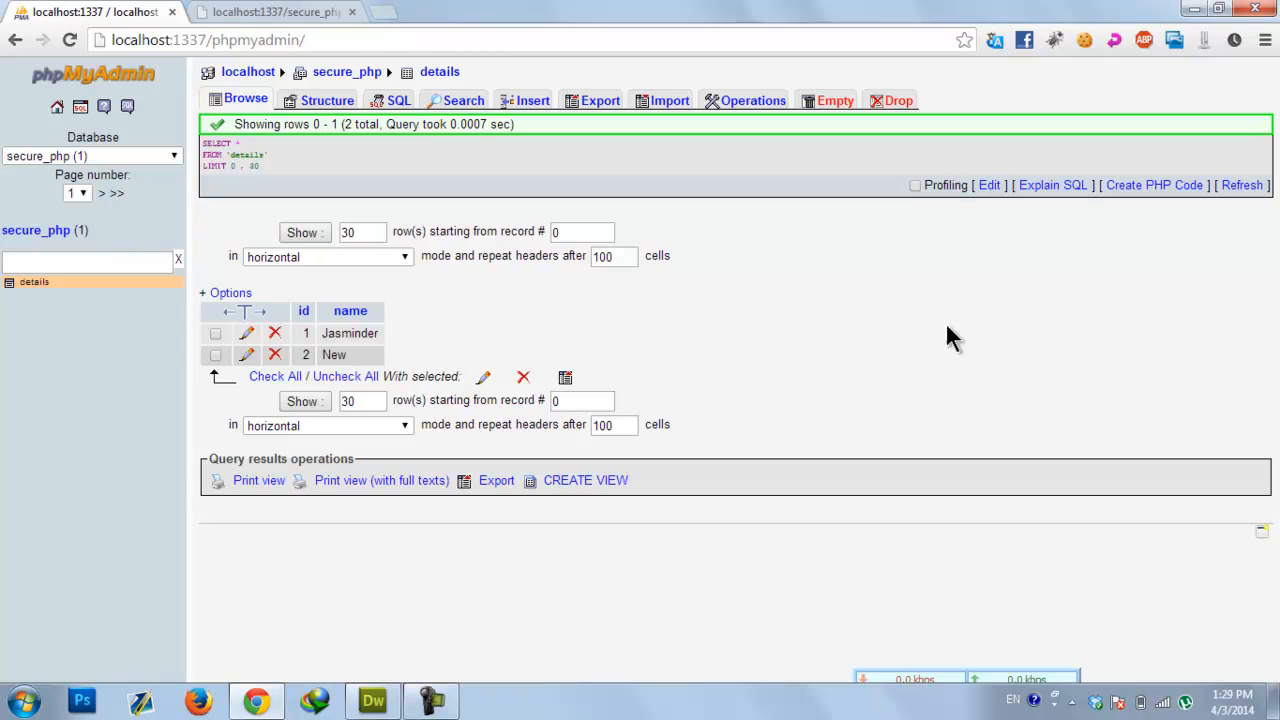
mouse_move(1116, 188)
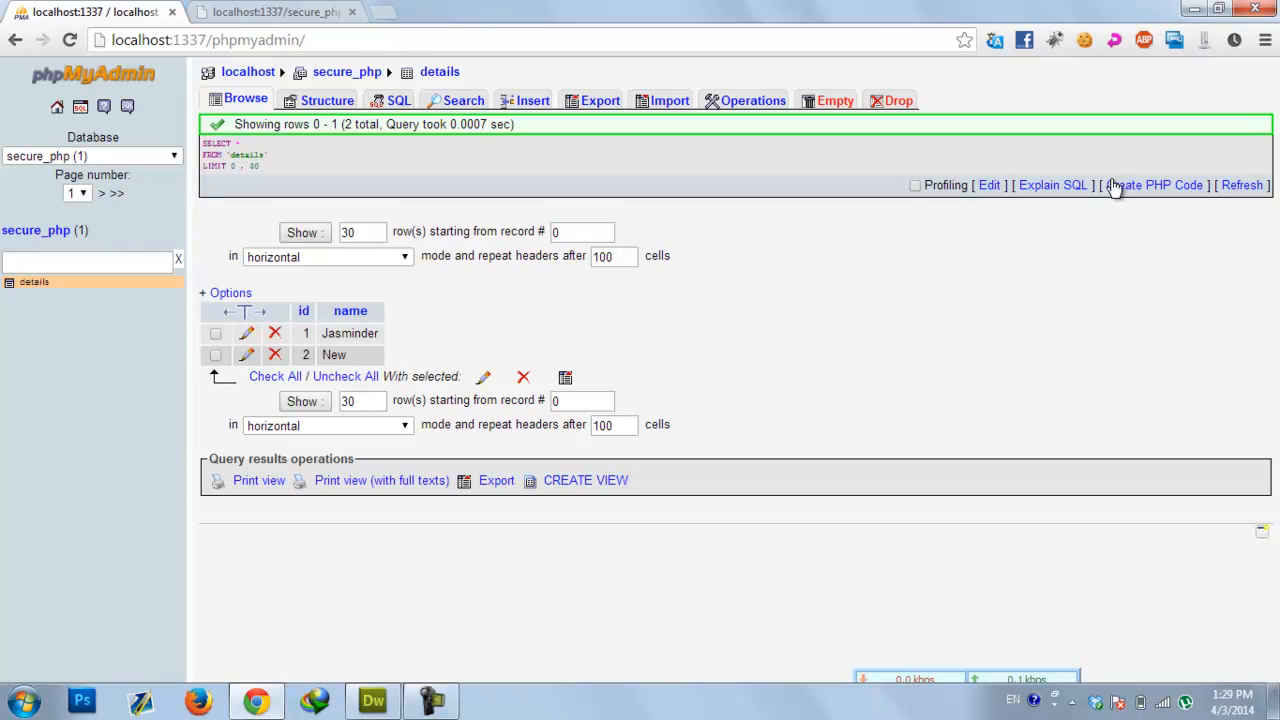
mouse_move(764, 310)
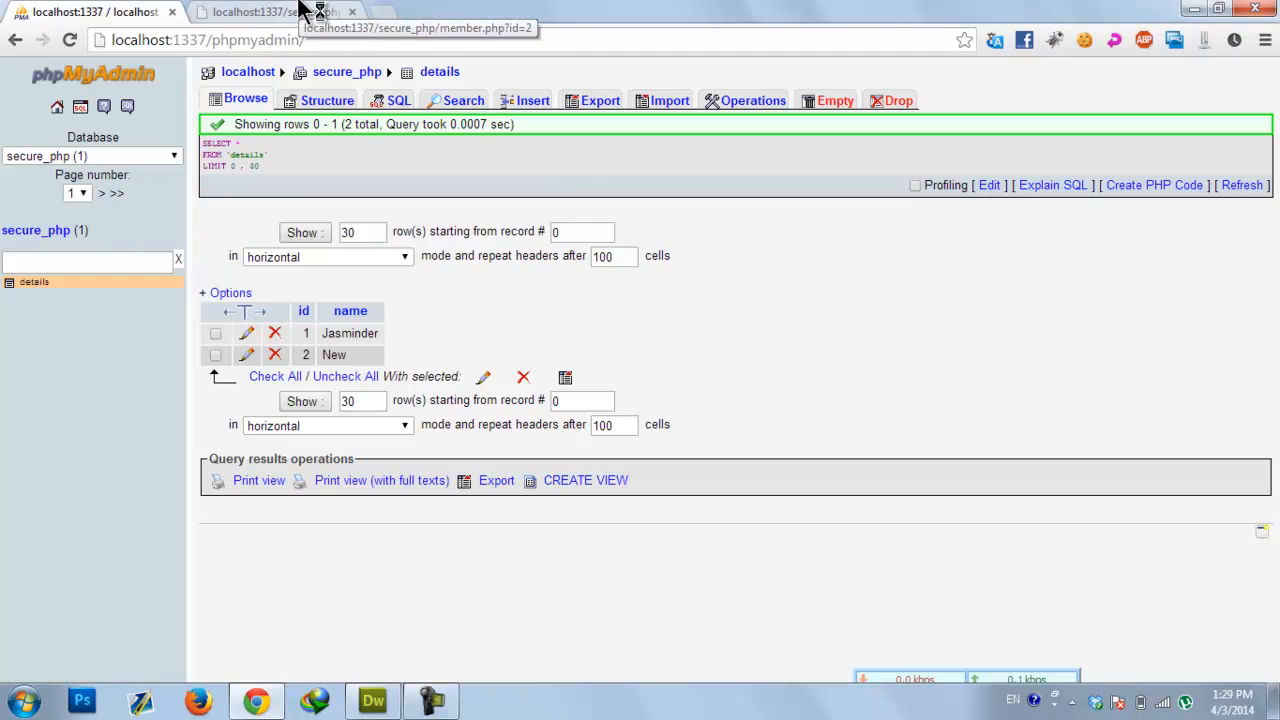
Review member.php in Code view, where the query uses $id_filtered but only $id is assigned
click(280, 12)
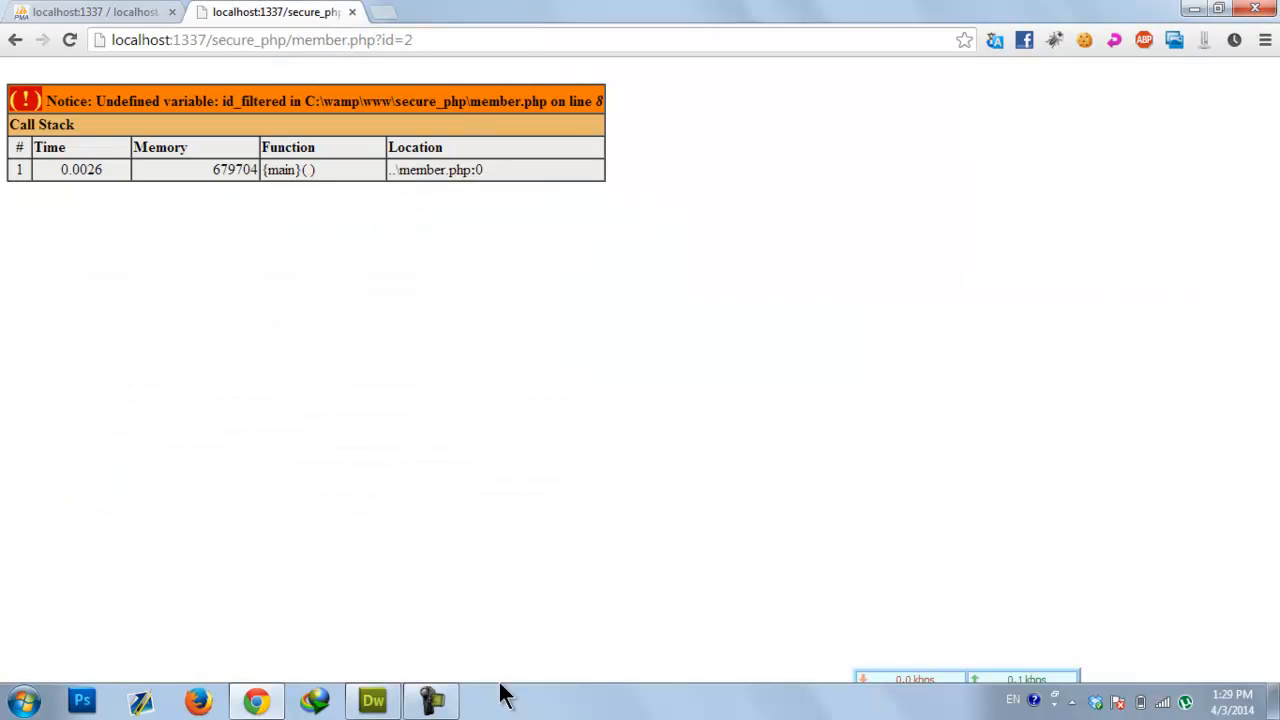
mouse_move(712, 532)
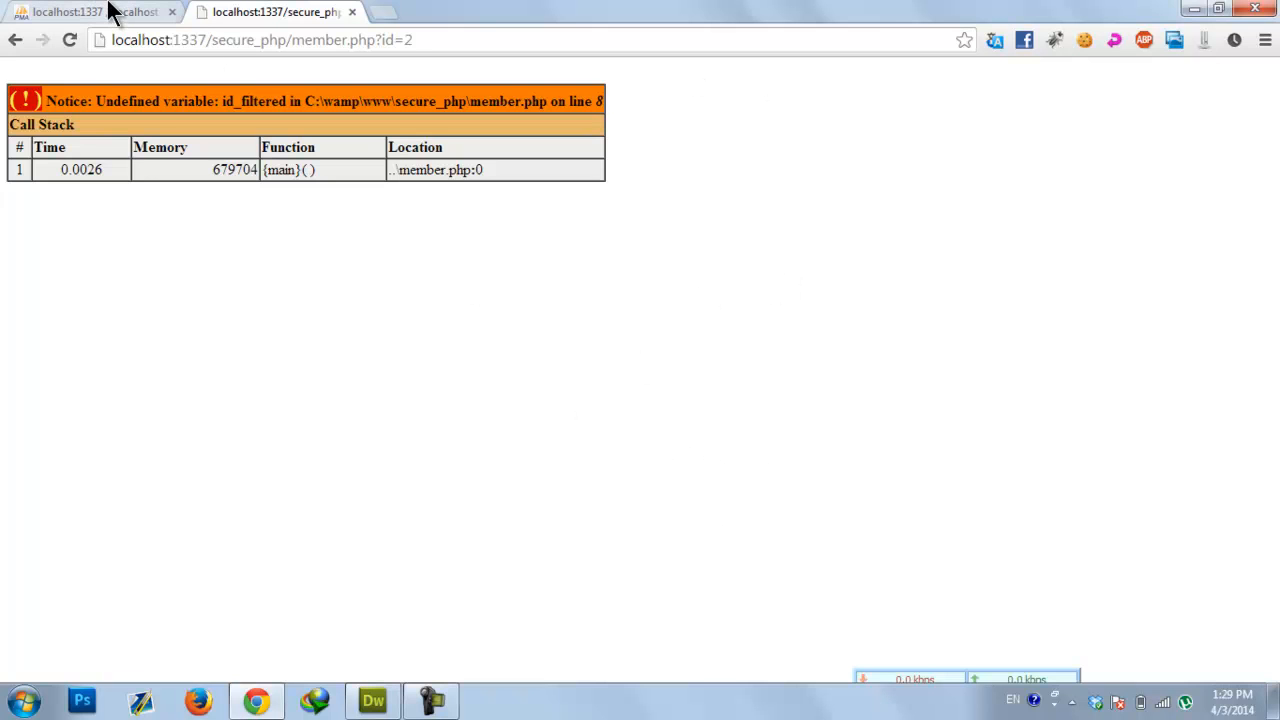
click(64, 16)
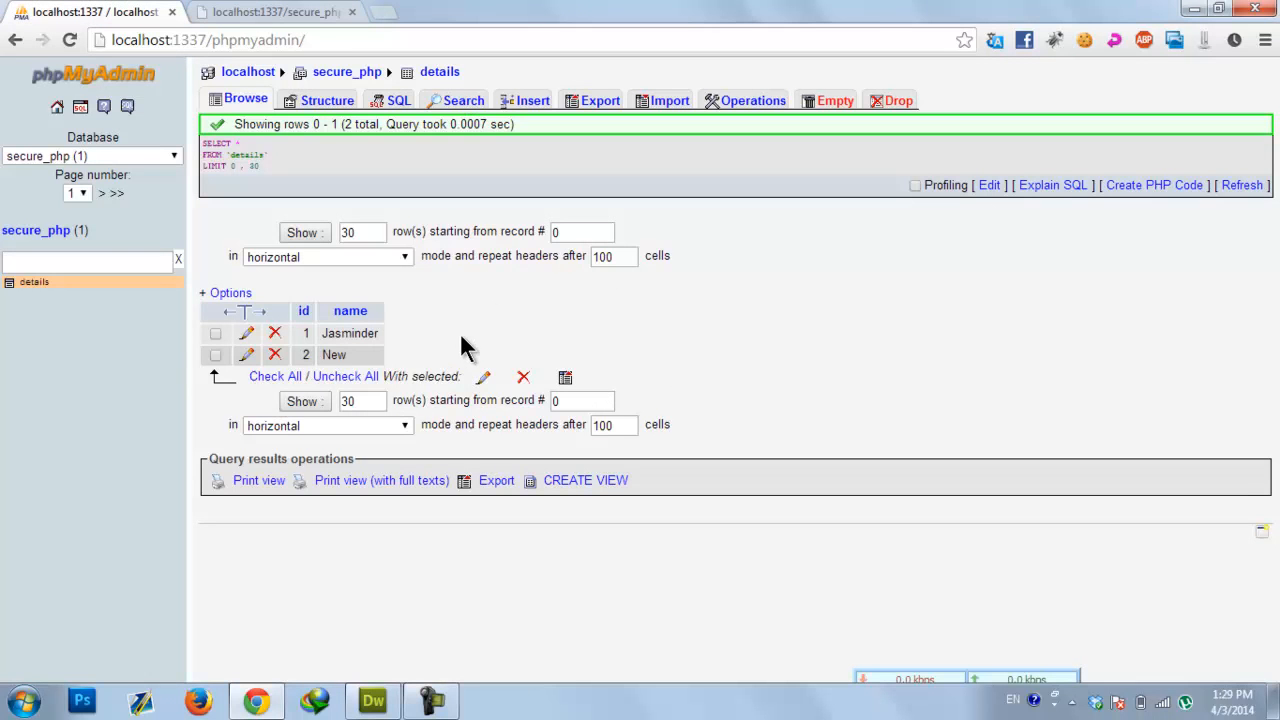
mouse_move(516, 596)
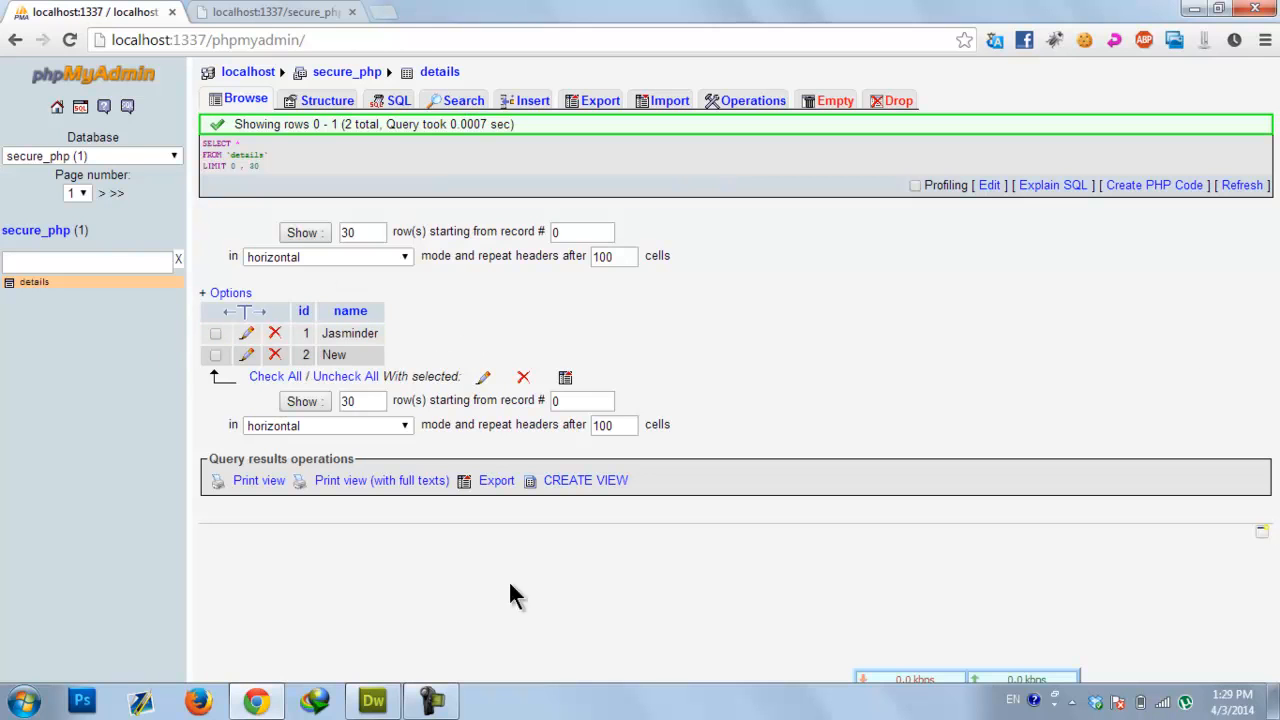
mouse_move(384, 360)
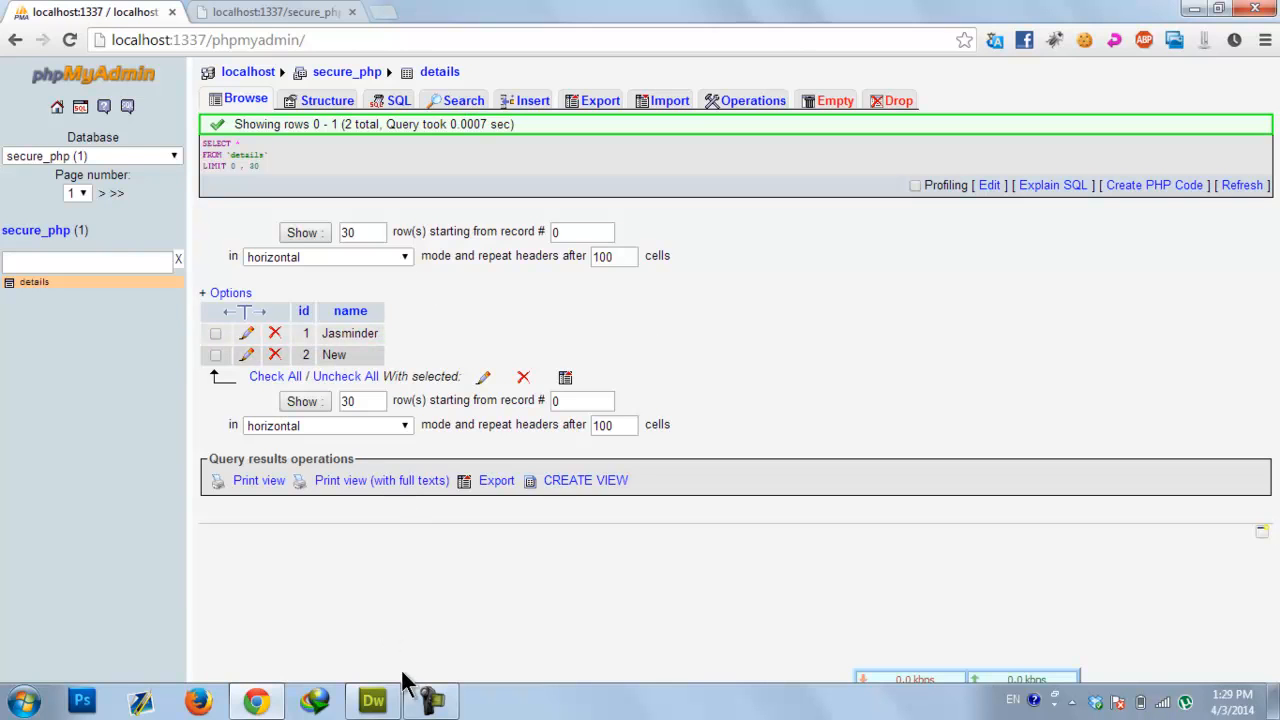
click(360, 700)
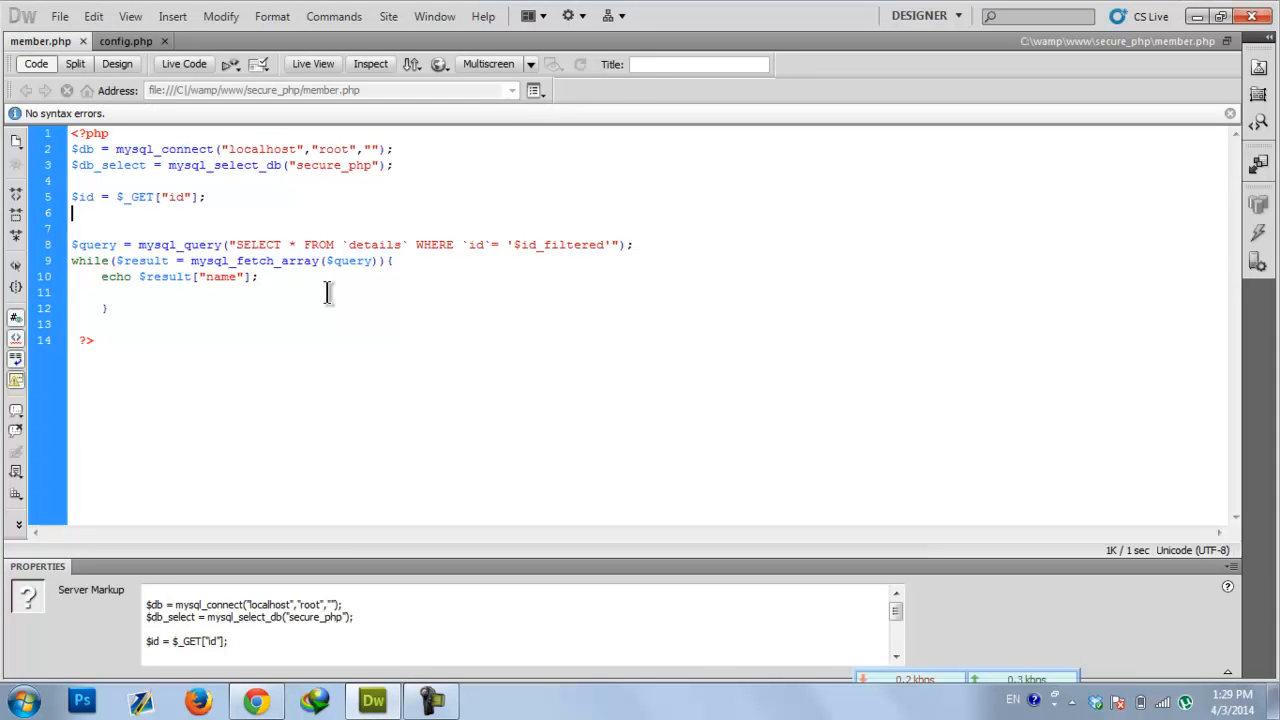
mouse_move(620, 148)
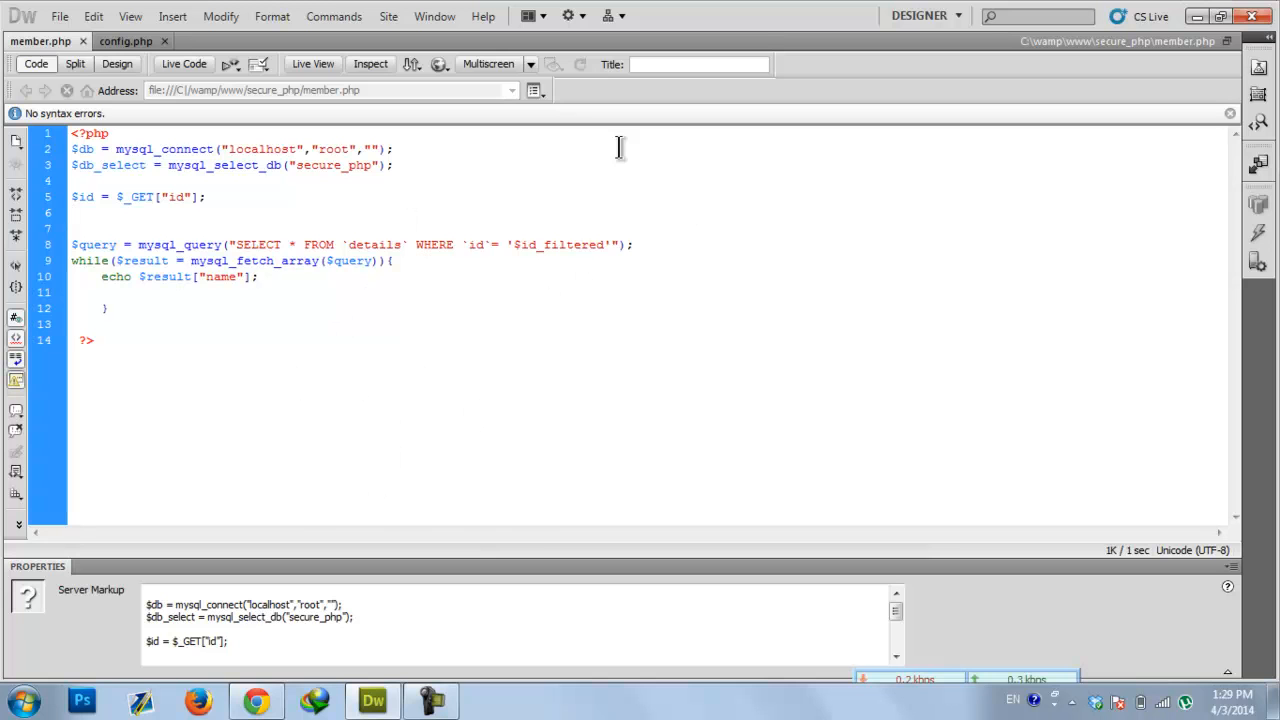
click(88, 204)
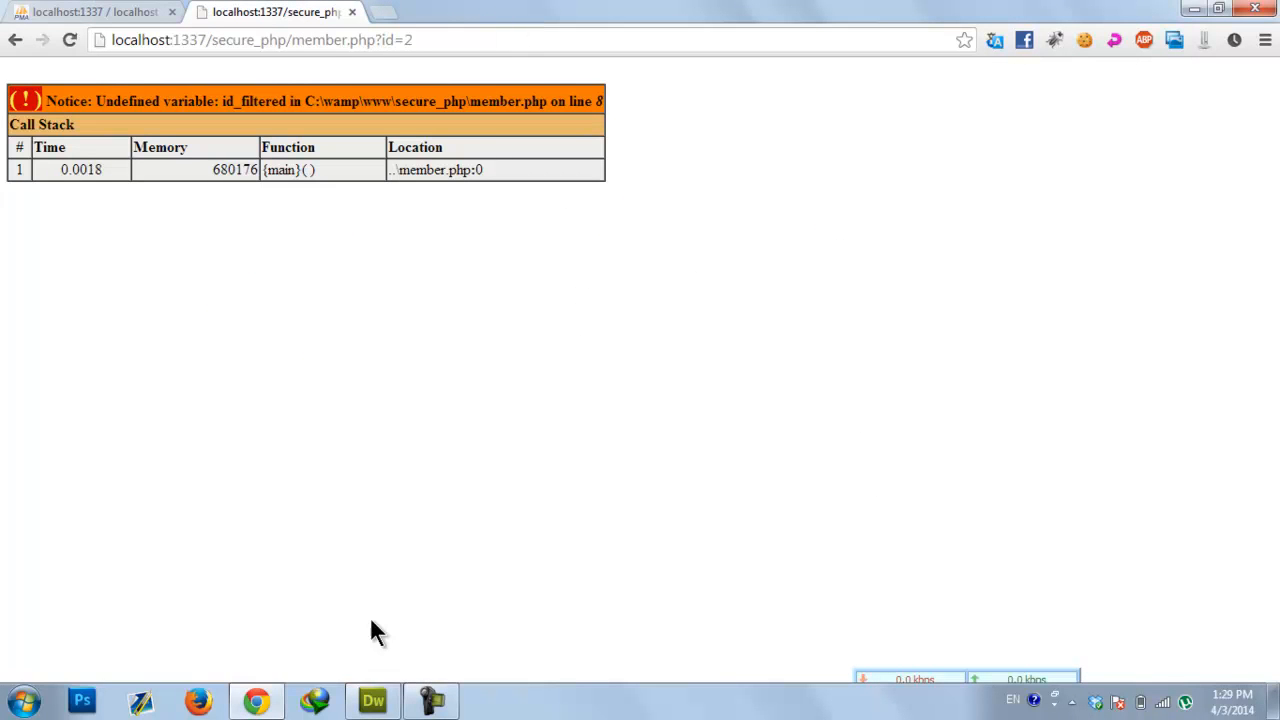
Request member.php?id=1 and append a stray single quote to trigger a mysql_fetch_array warning
click(372, 700)
text(1)
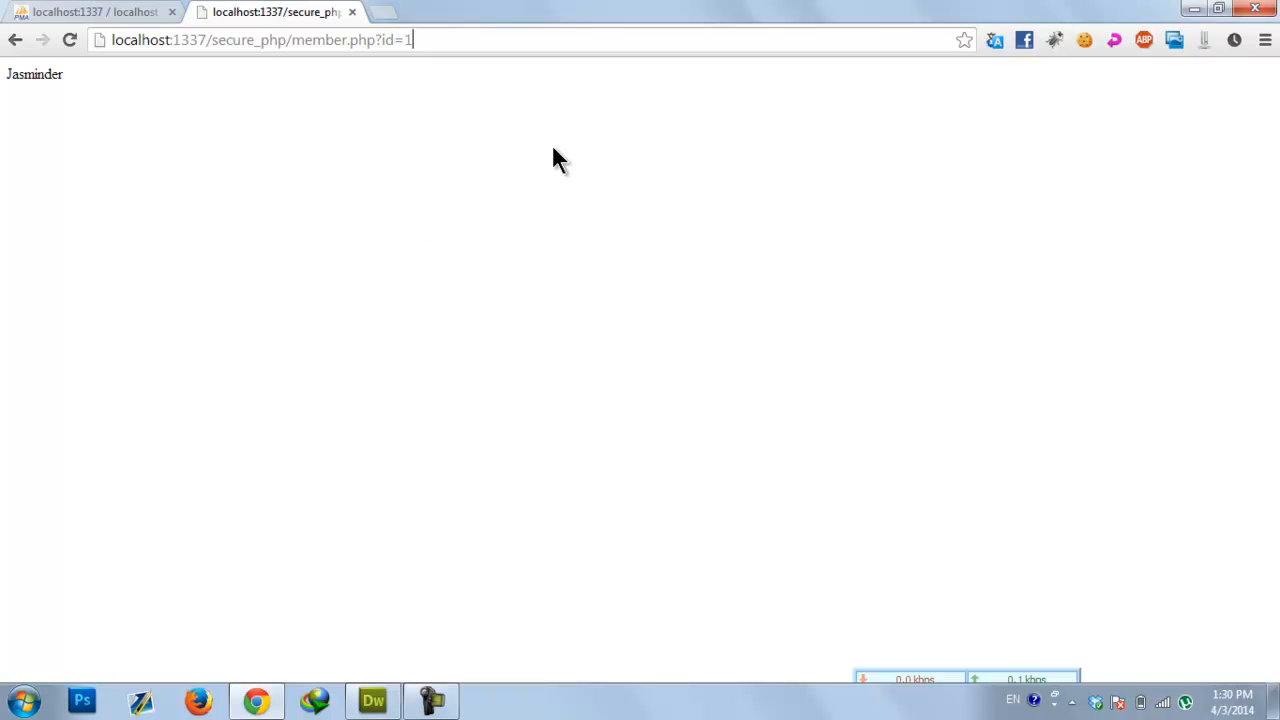
text(')
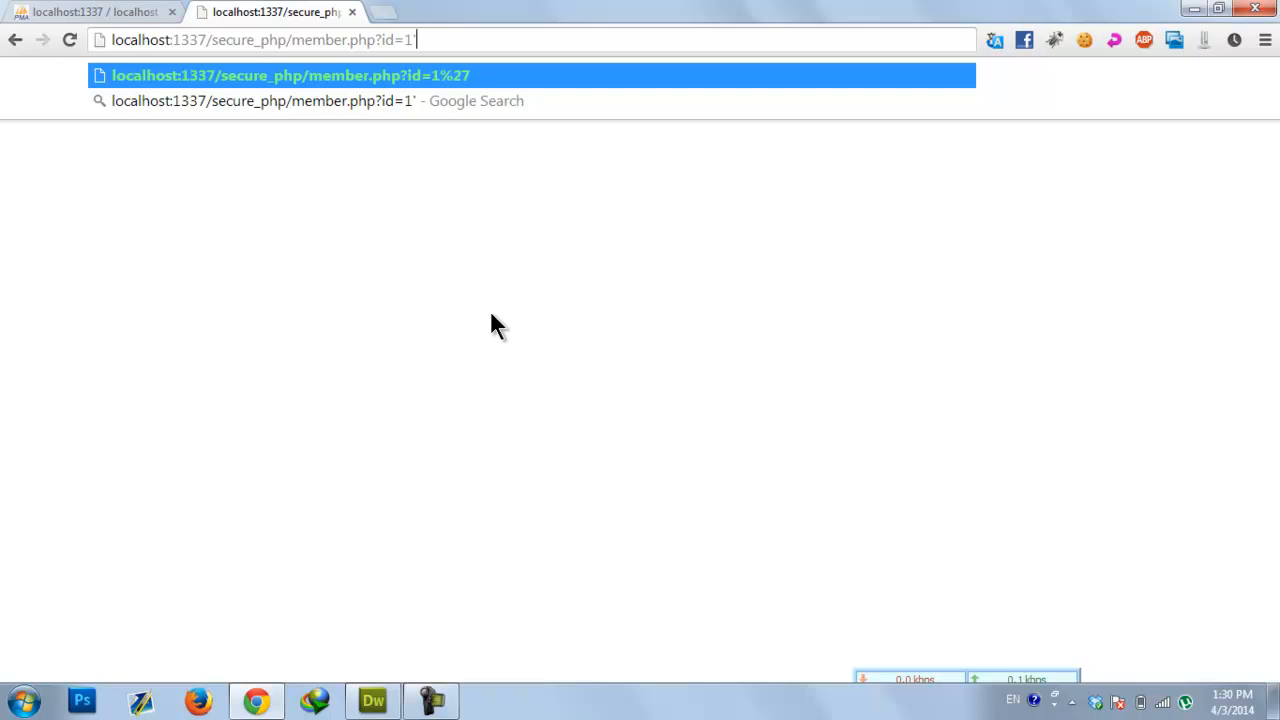
mouse_move(488, 320)
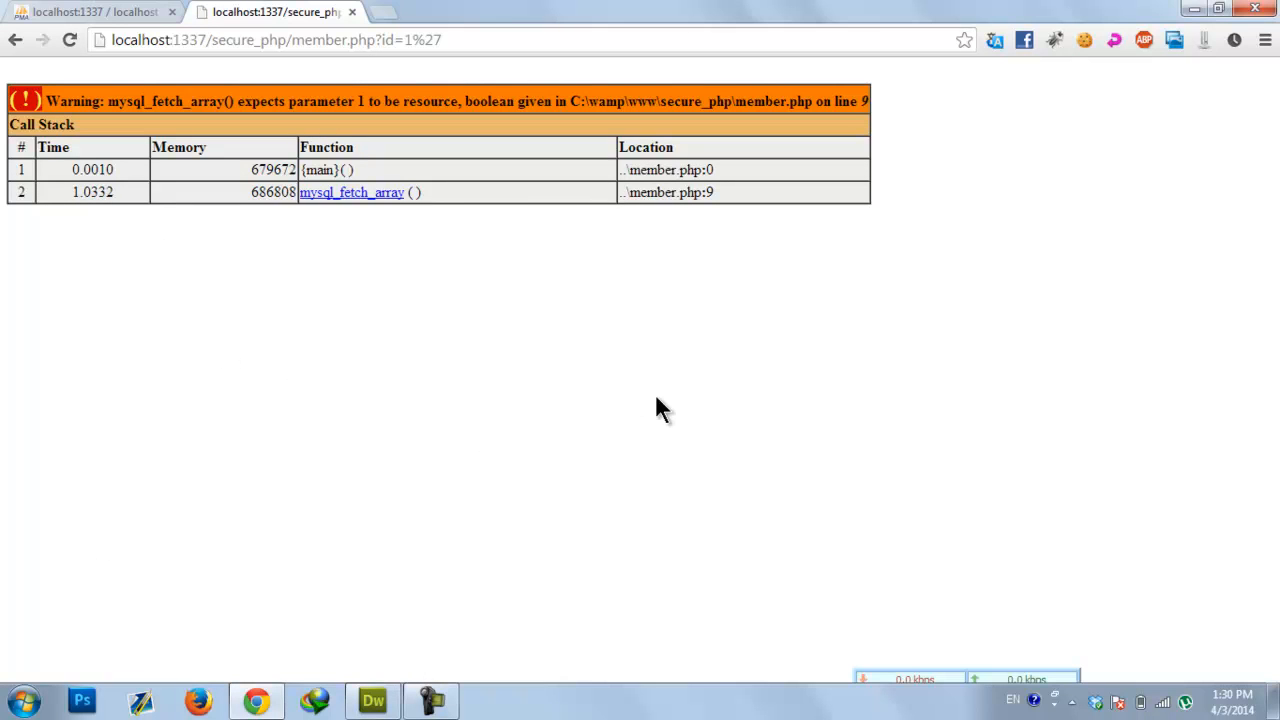
mouse_move(644, 316)
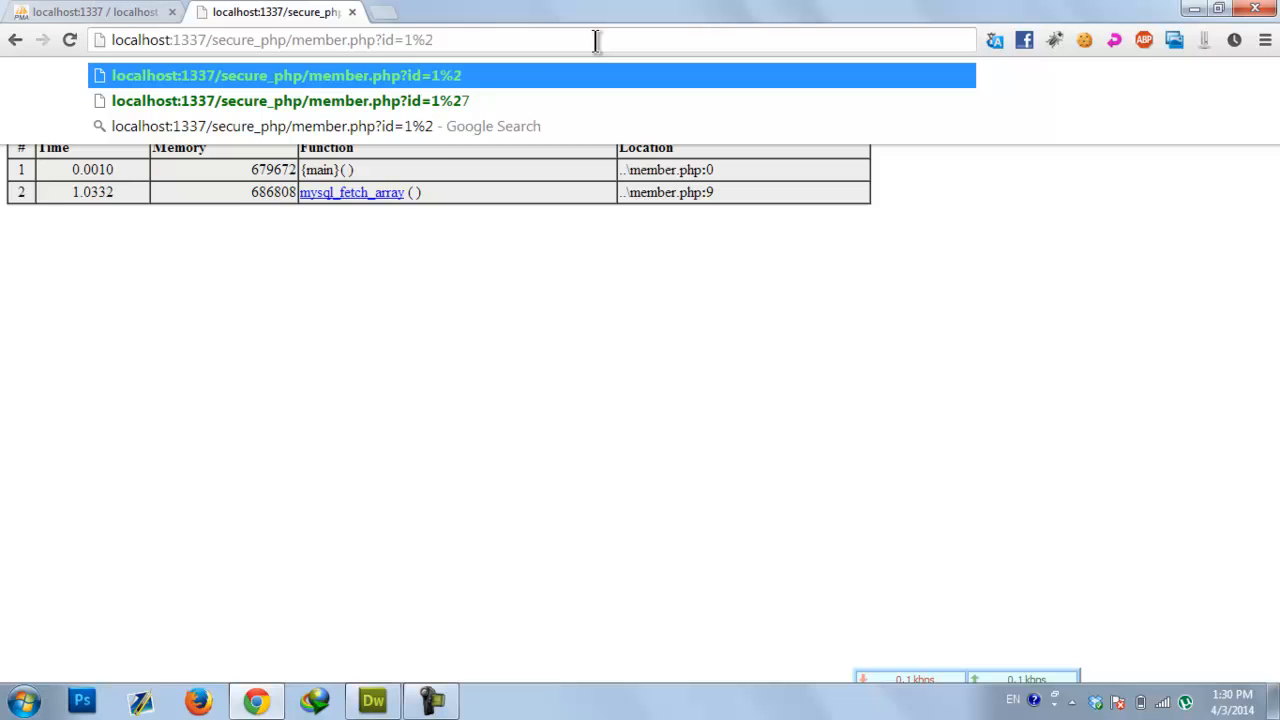
Request id=2' AND '1'='1 to confirm the injection still returns New, then go back to the code
key(Backspace)
text(')
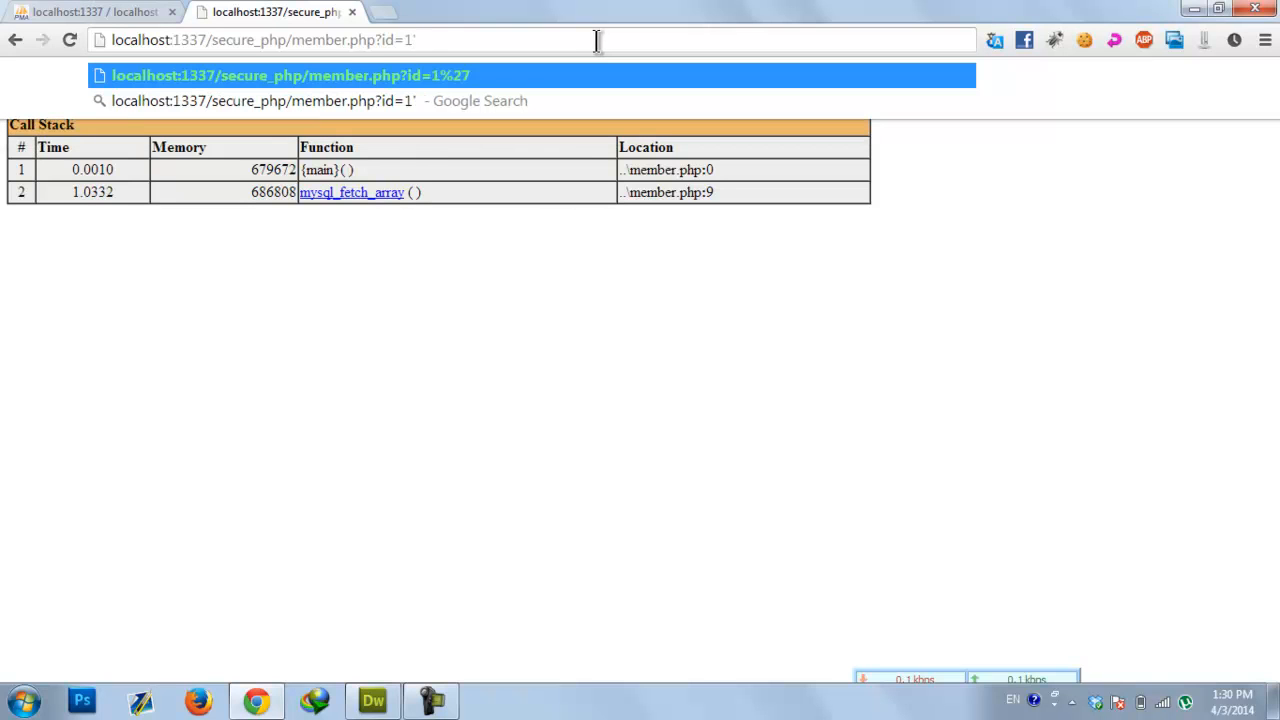
text(AND)
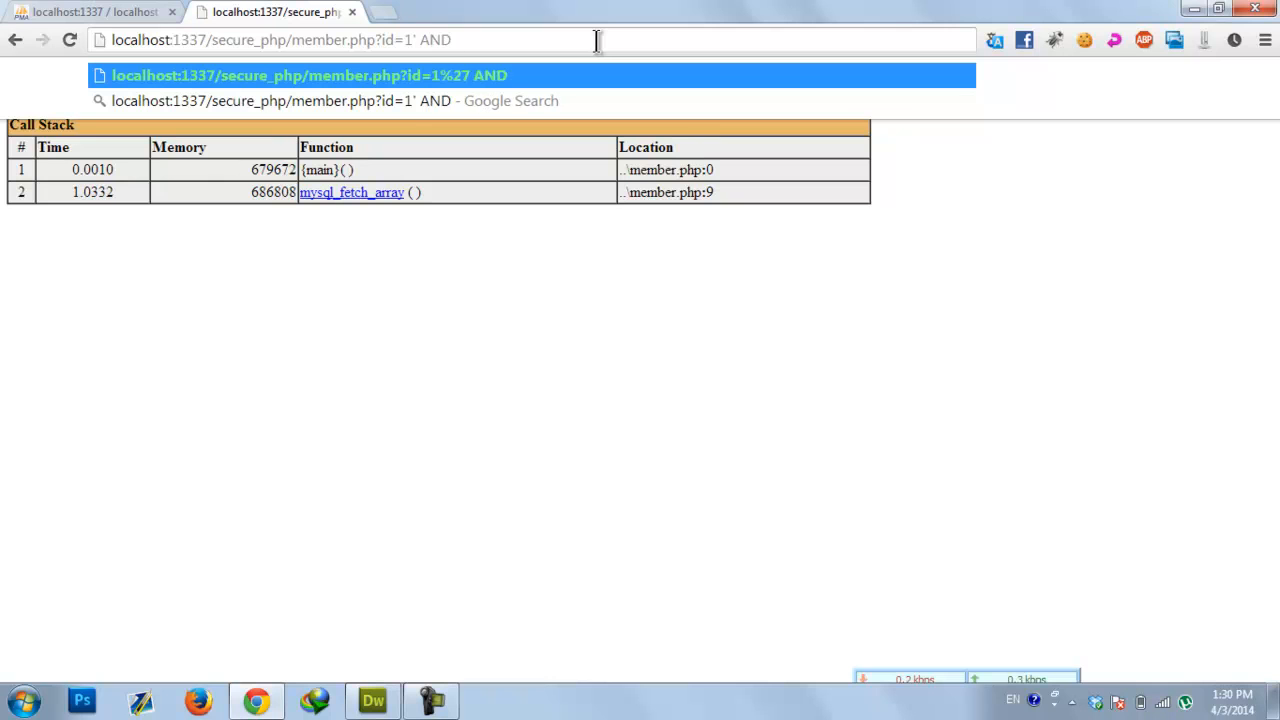
text(')
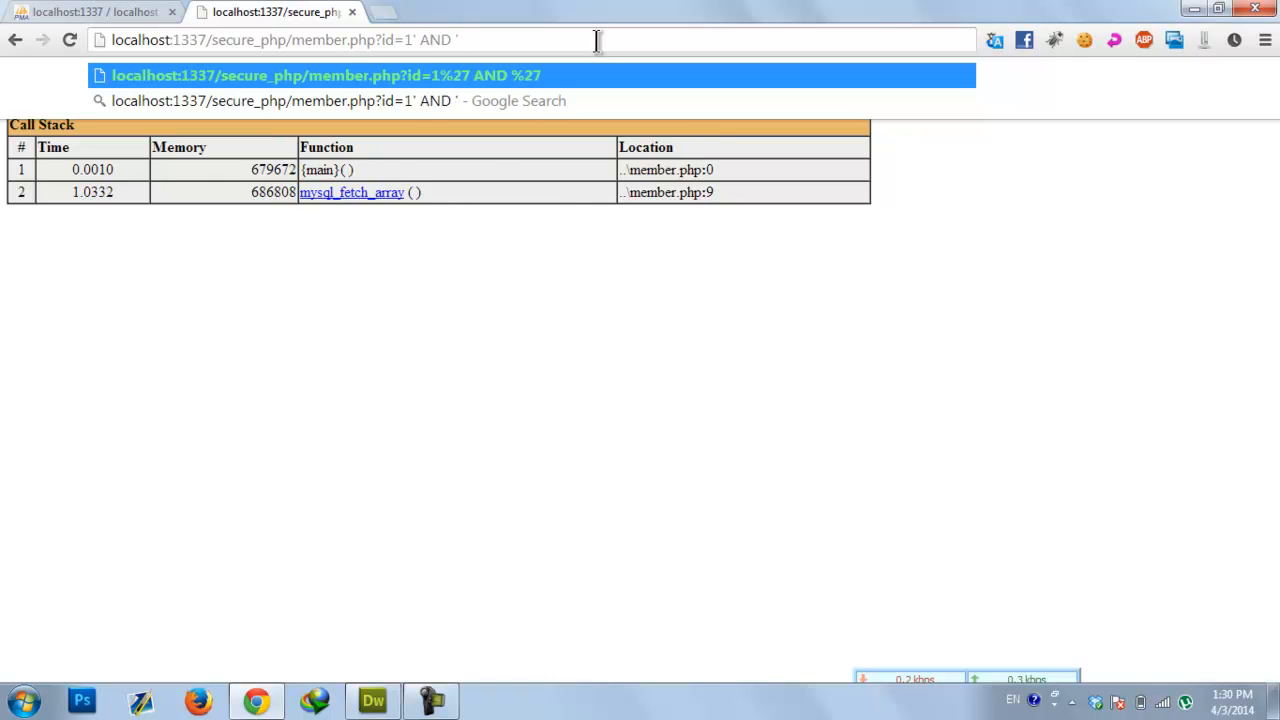
text('1'=)
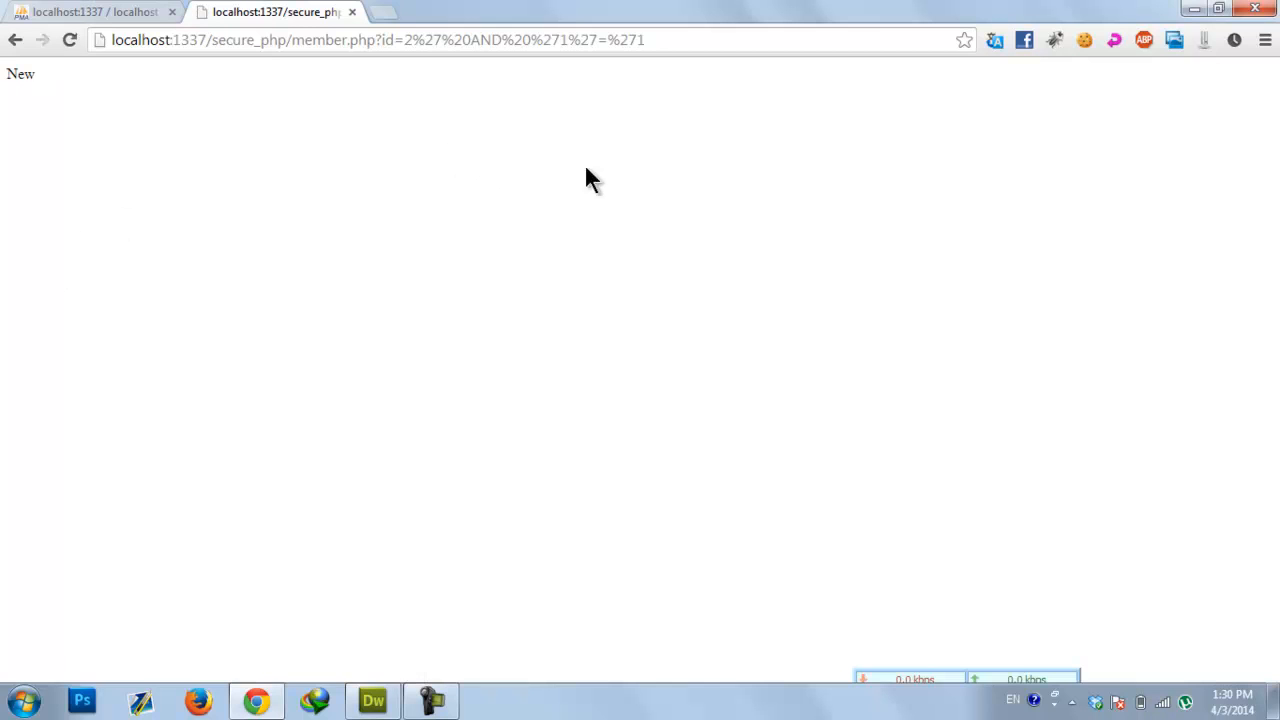
click(374, 700)
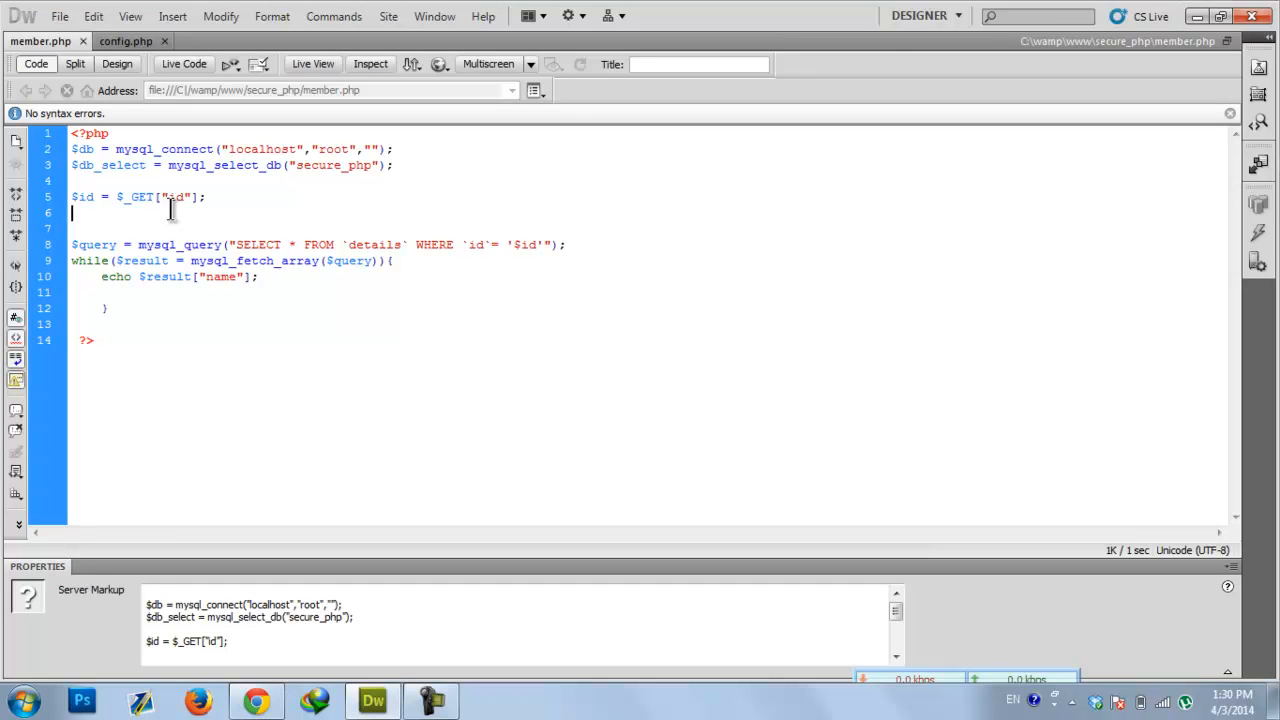
Add $id_filtered = filter_var($id,FILTER_SANITIZE_NUMBER_INT); on line 6 of member.php
text($id)
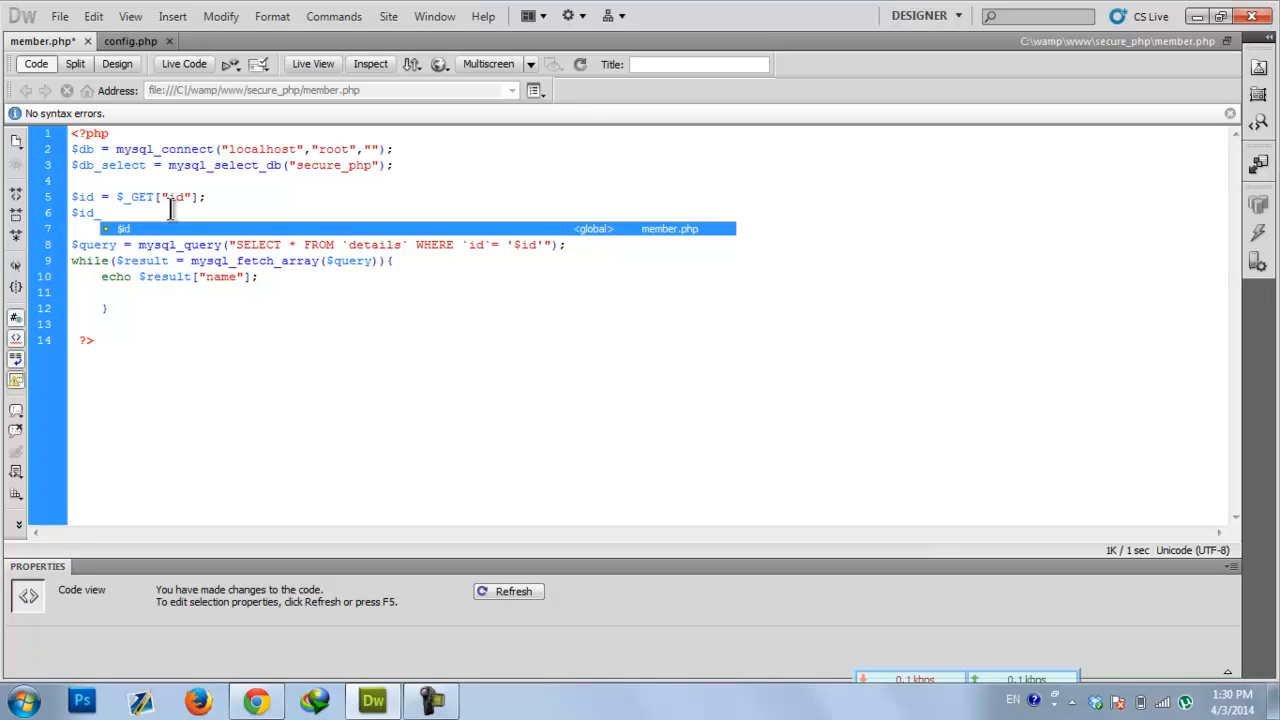
text(filtered)
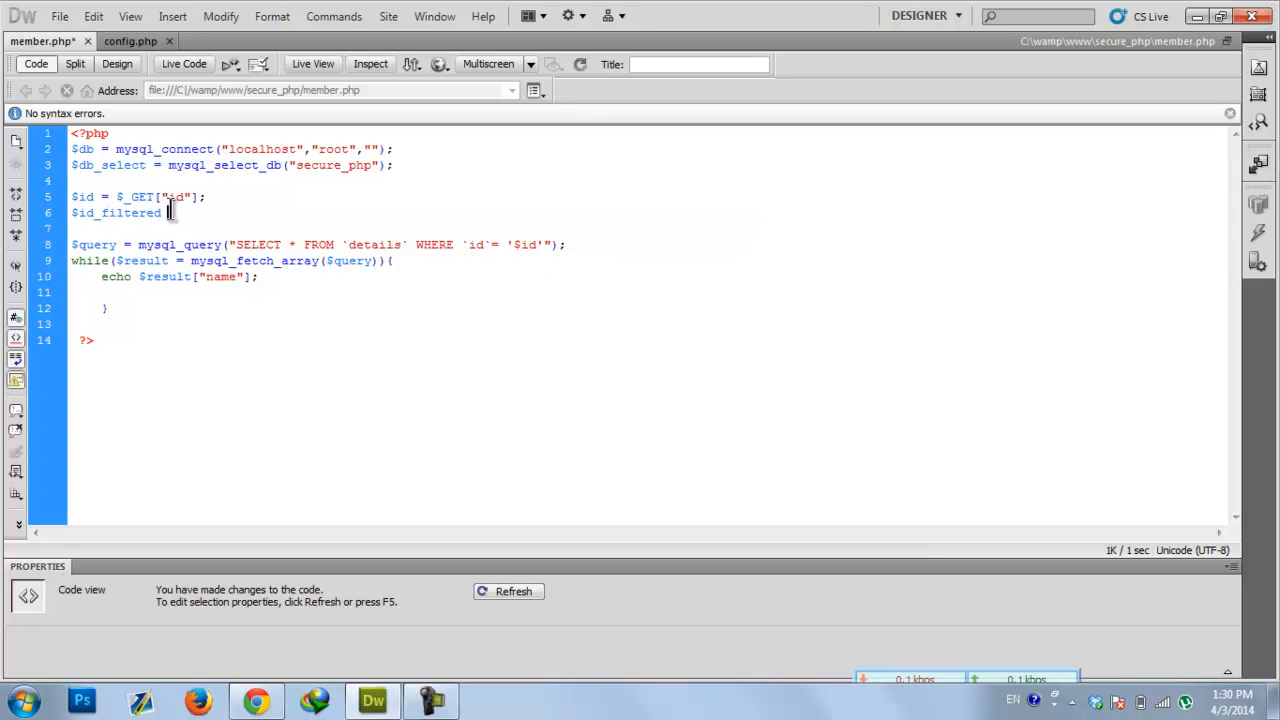
text(= fil)
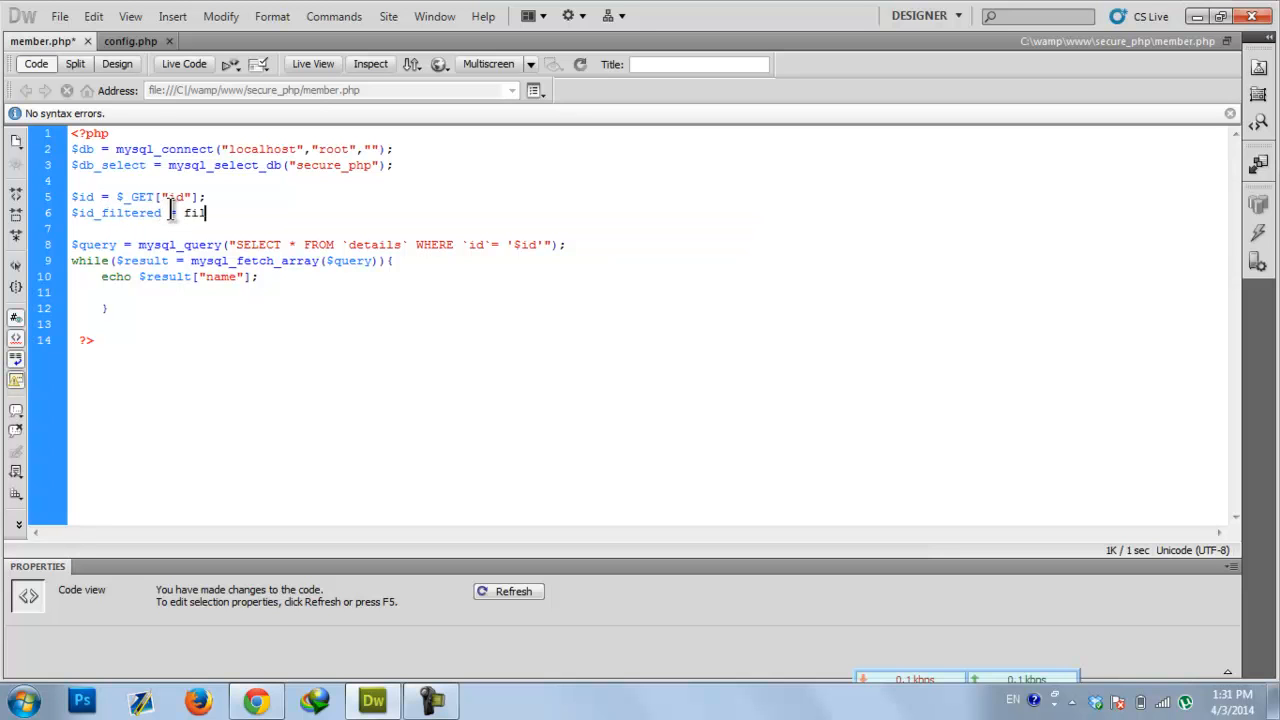
text(ter)
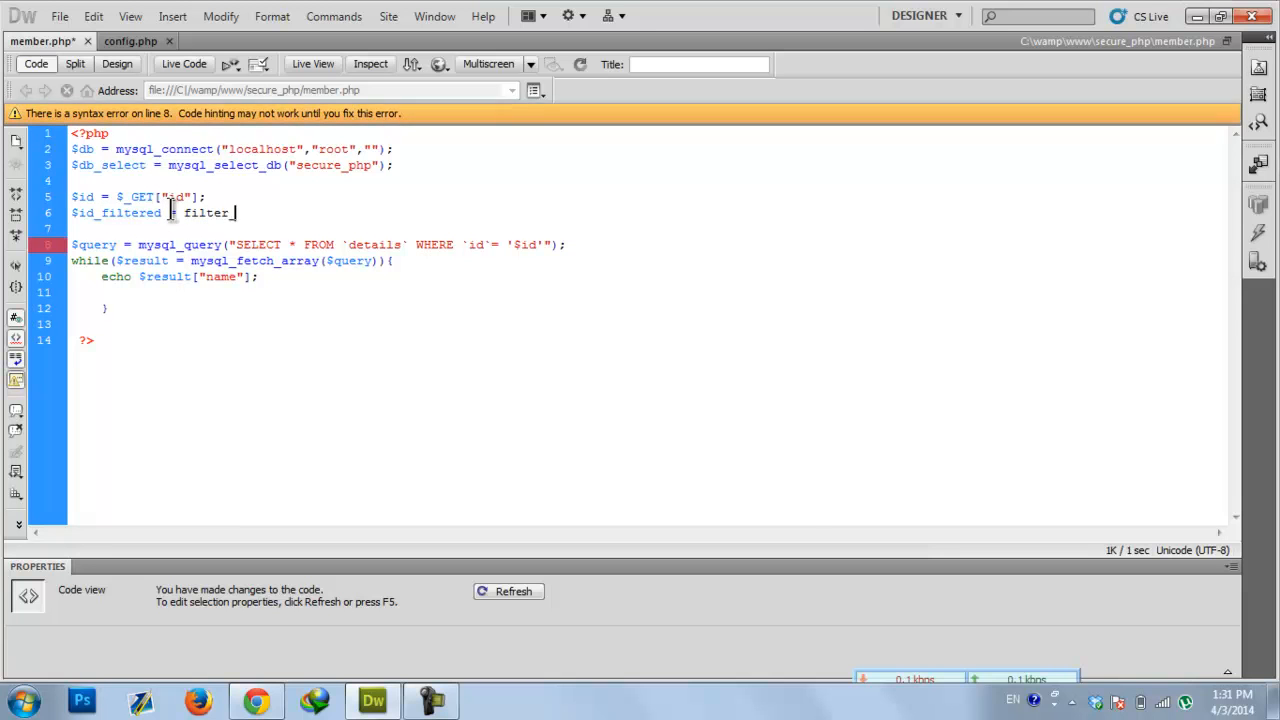
text(_var()
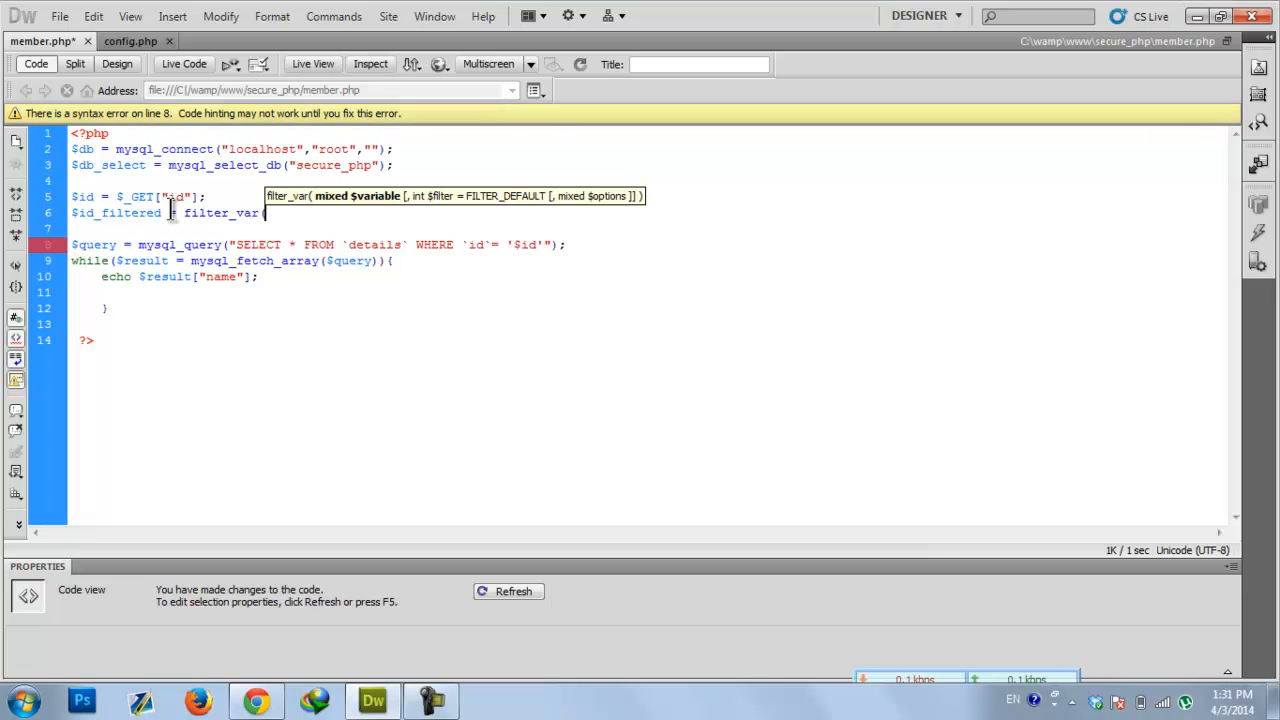
text($id)
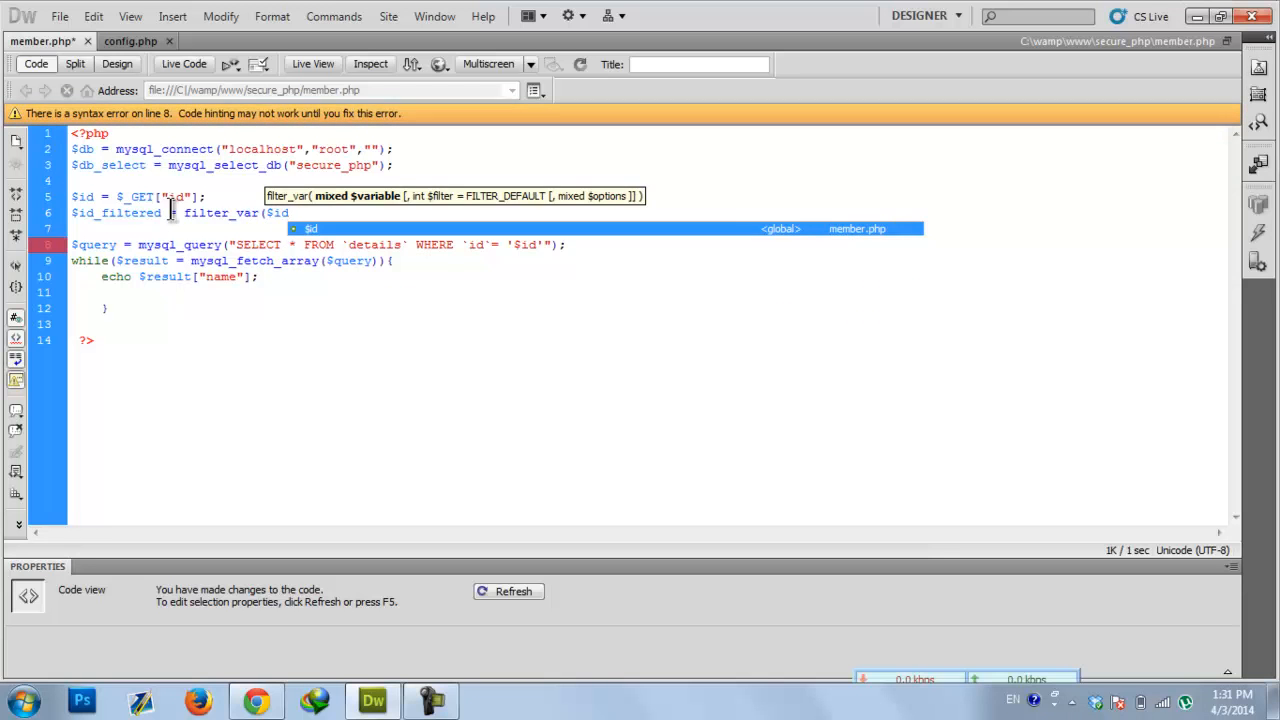
text(,)
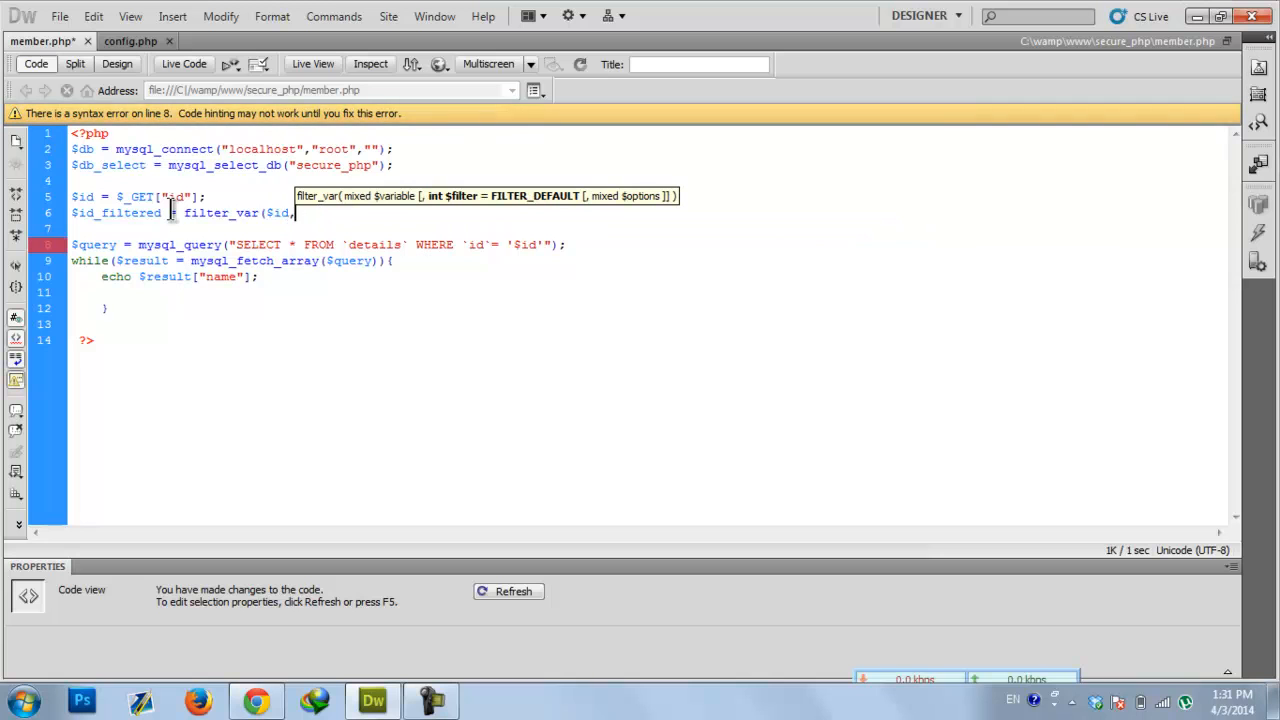
text(FILTER_S)
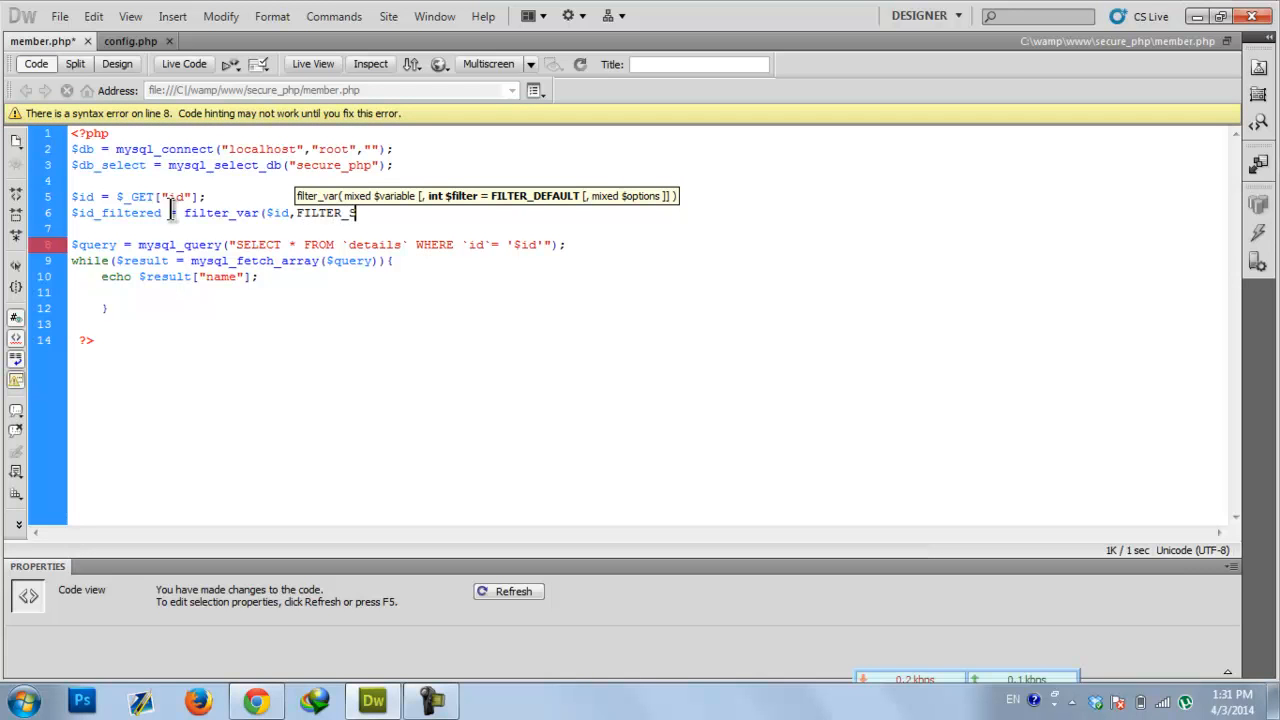
text(ANITIZE_N)
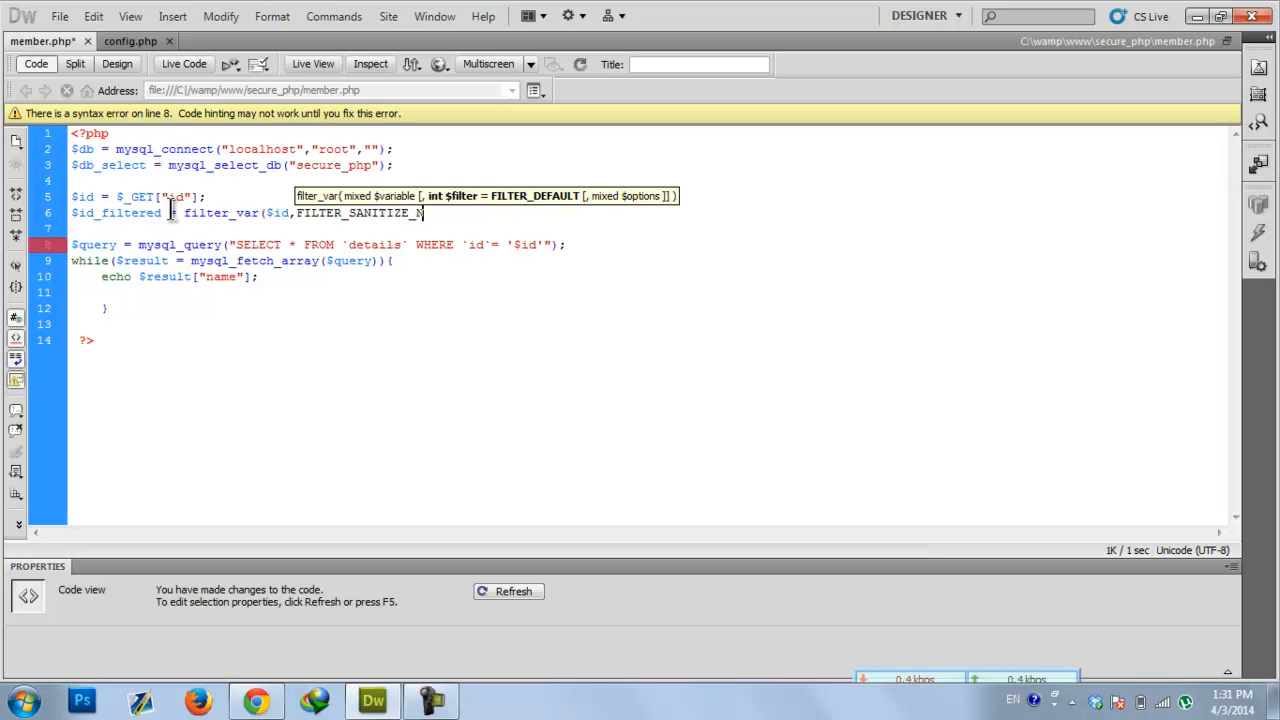
text(UMBER_)
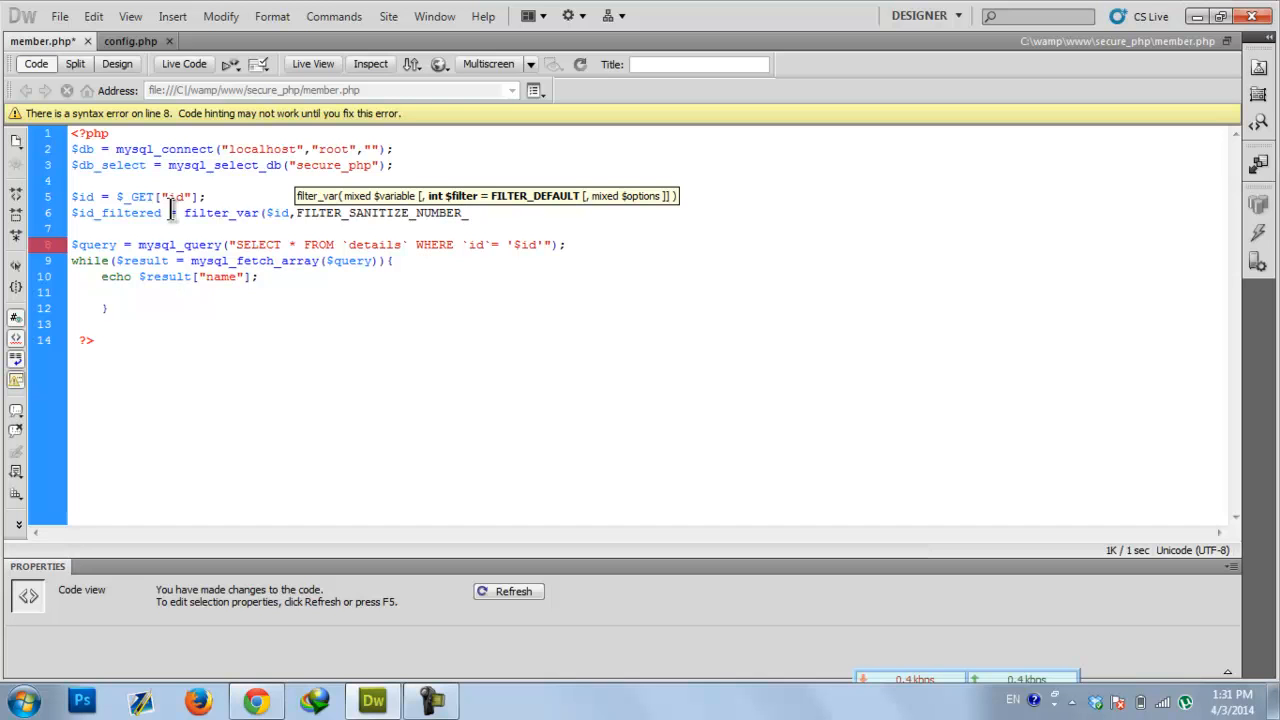
text(INT);)
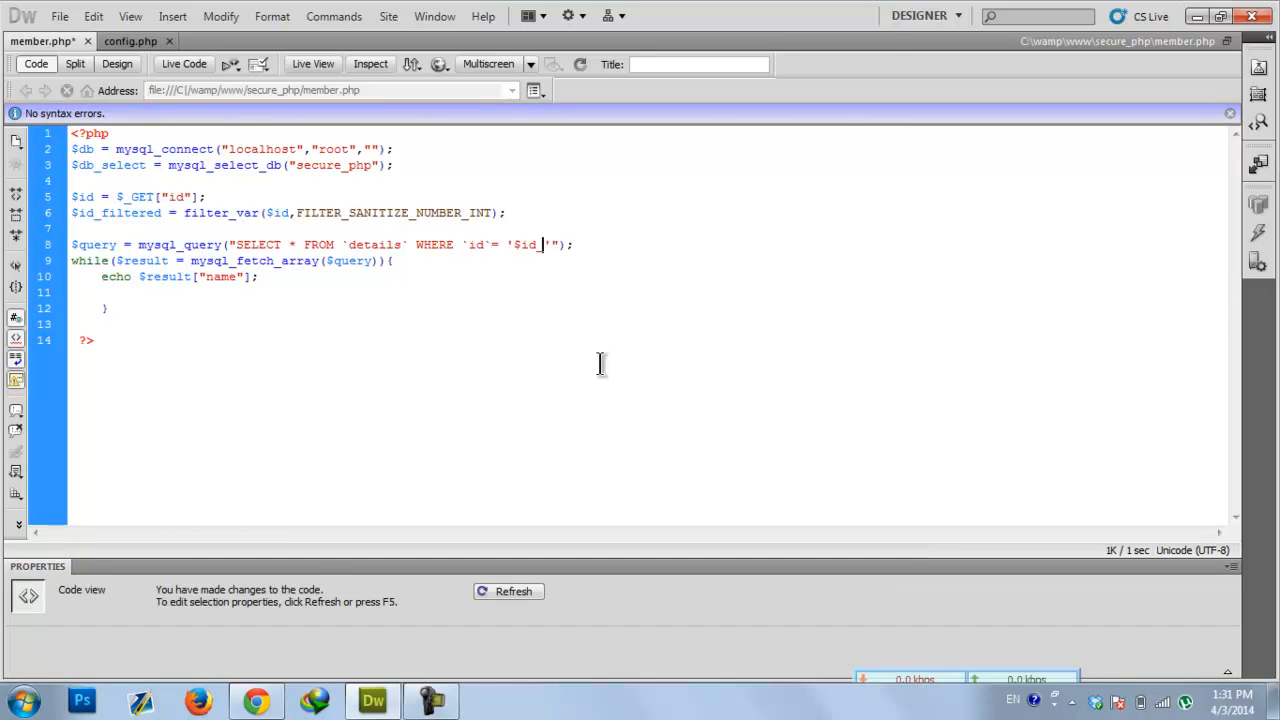
Change the query's '$id' to '$id_filtered' so it uses the sanitized value
text(_filtered)
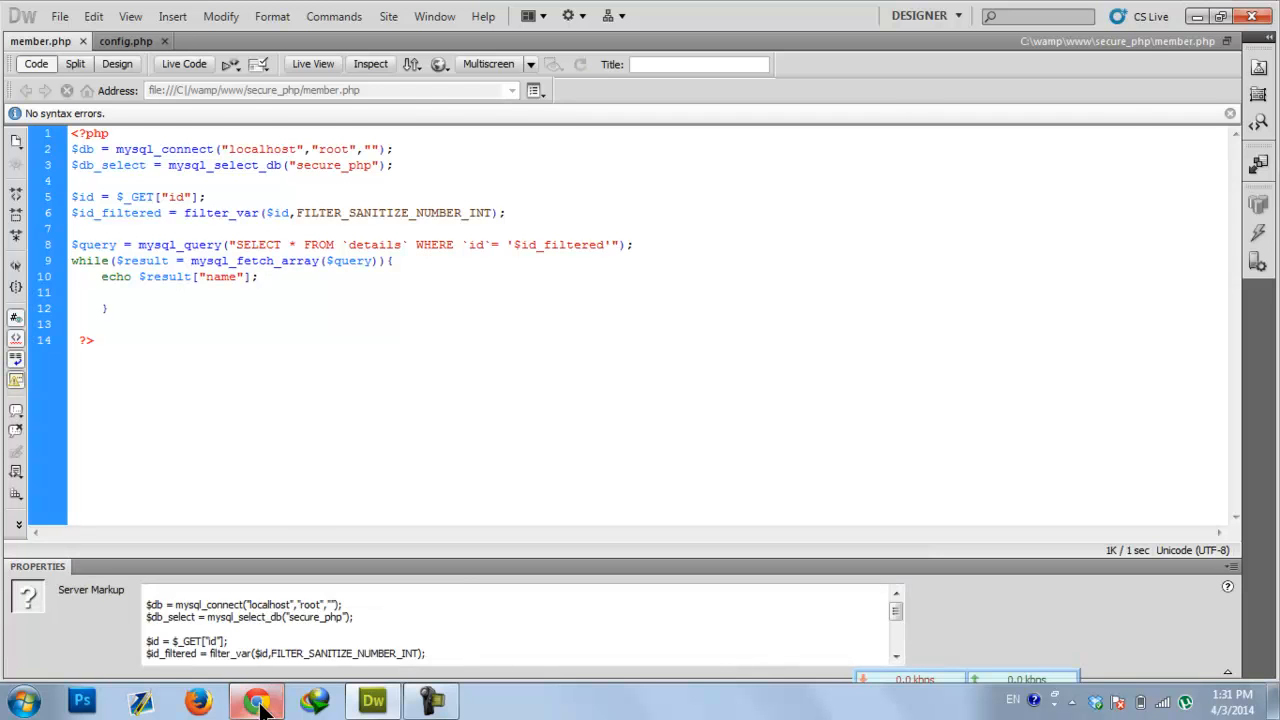
click(256, 700)
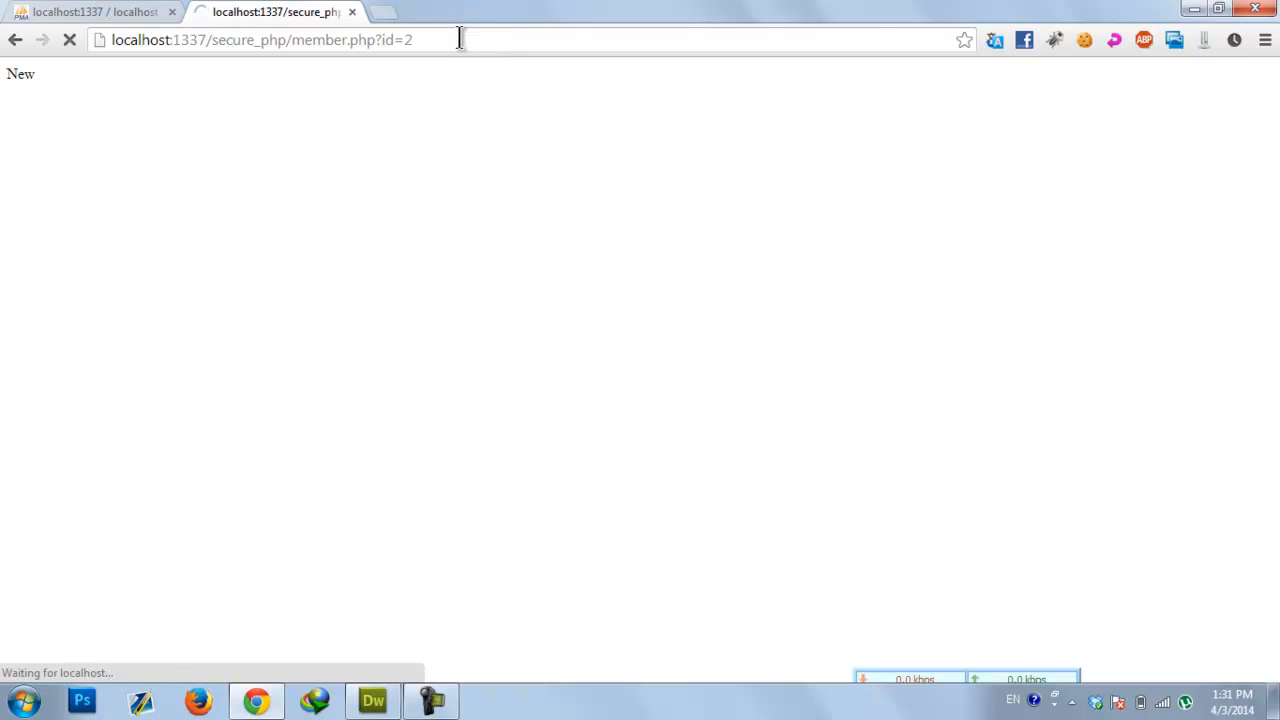
Append %27, \ and ">? to member.php?id=2 to confirm the page still shows New
text(%27)
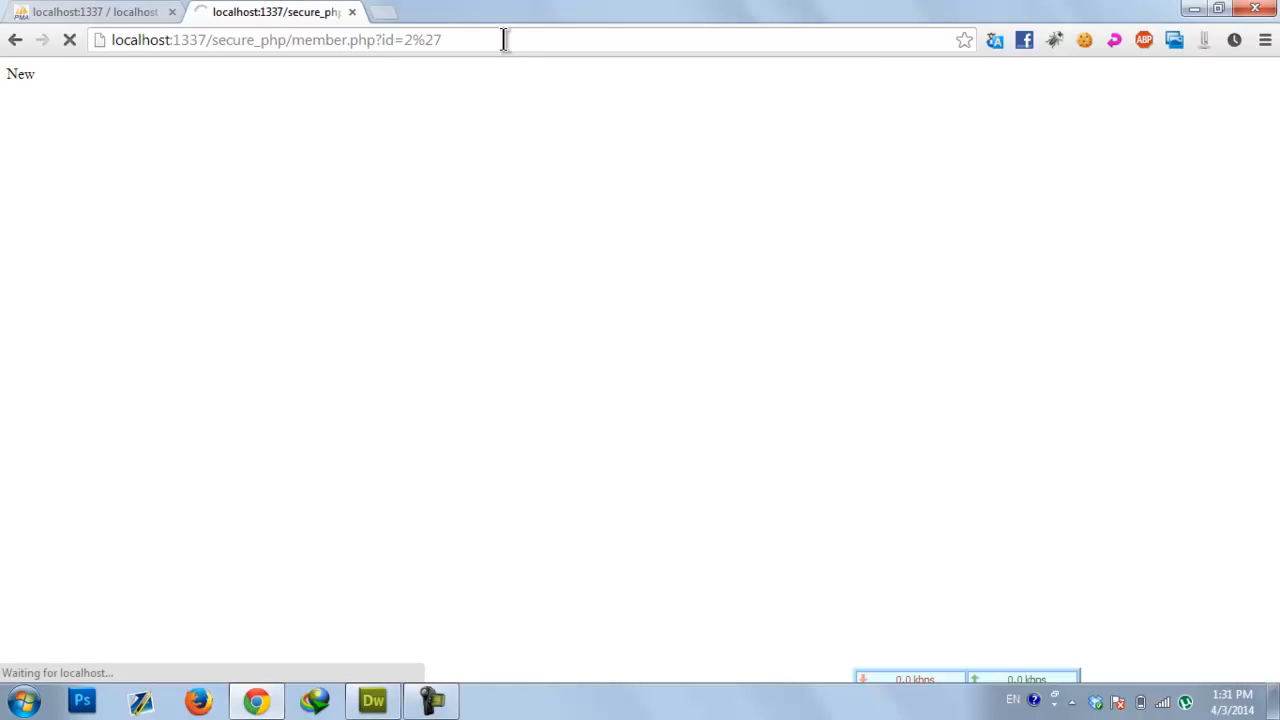
text(\)
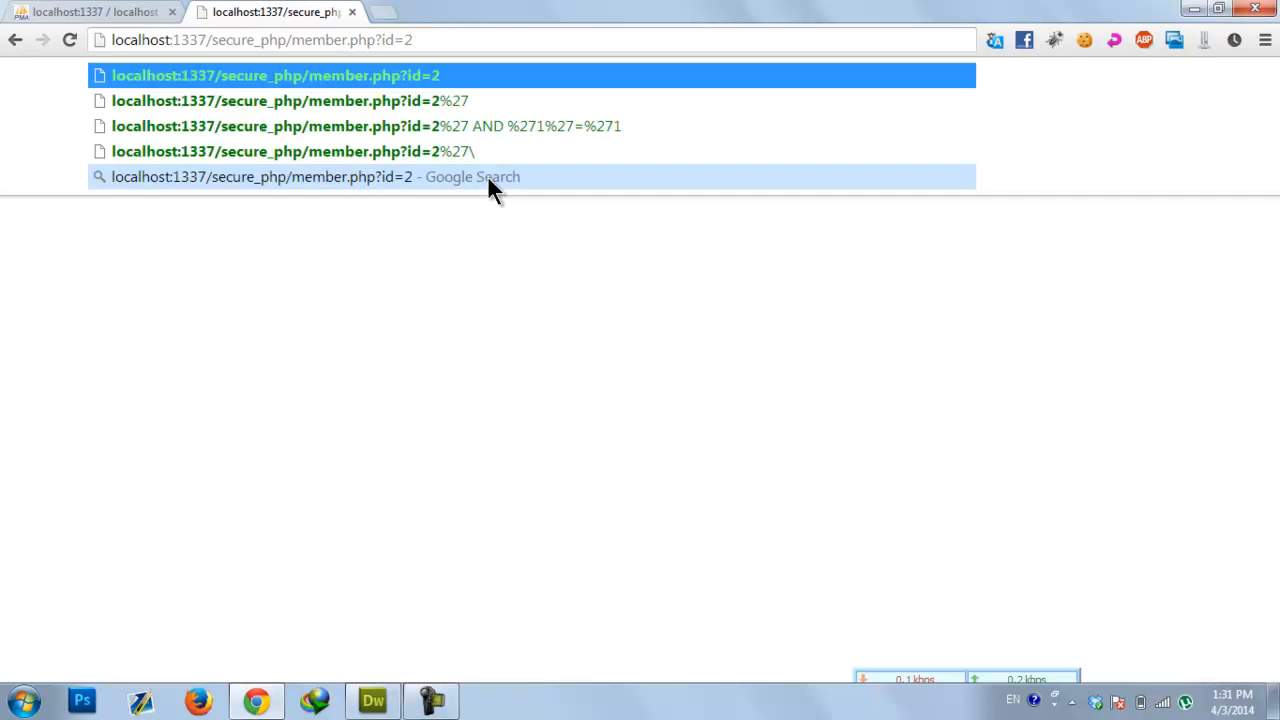
text(">?)
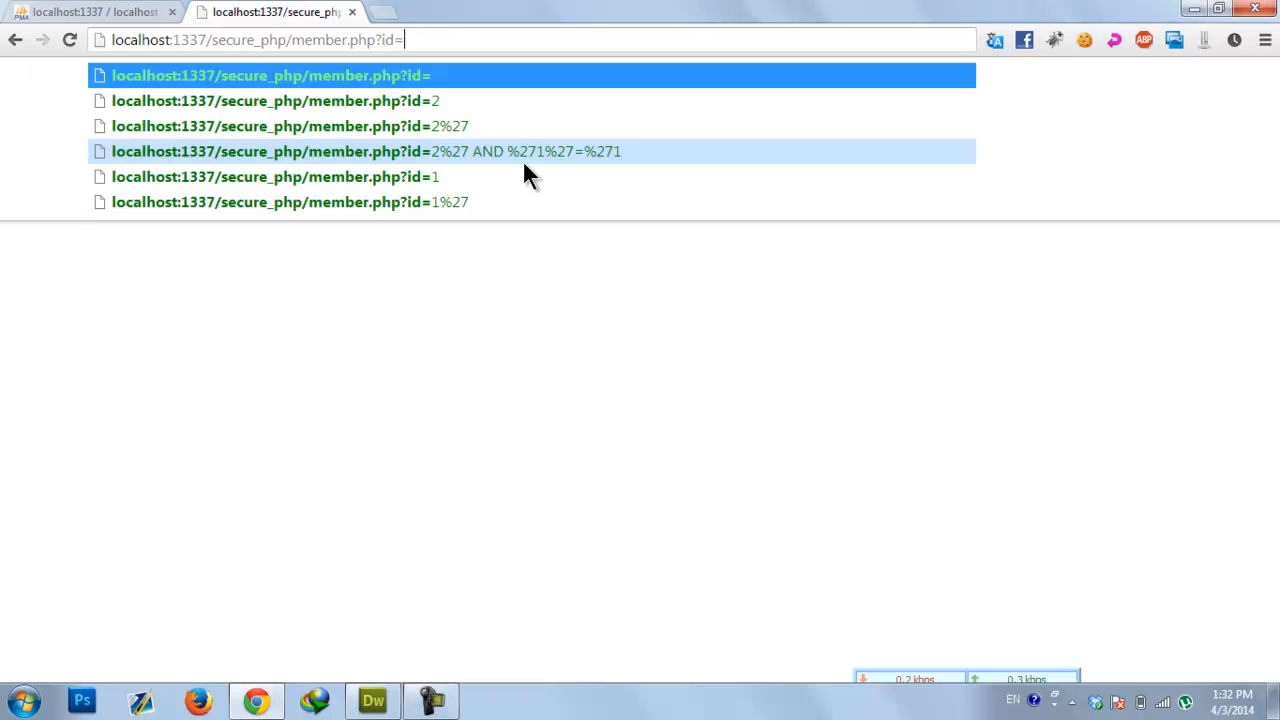
Load member.php?id=1 showing Jasminder, try appending "> to the id, then return to the code
click(274, 176)
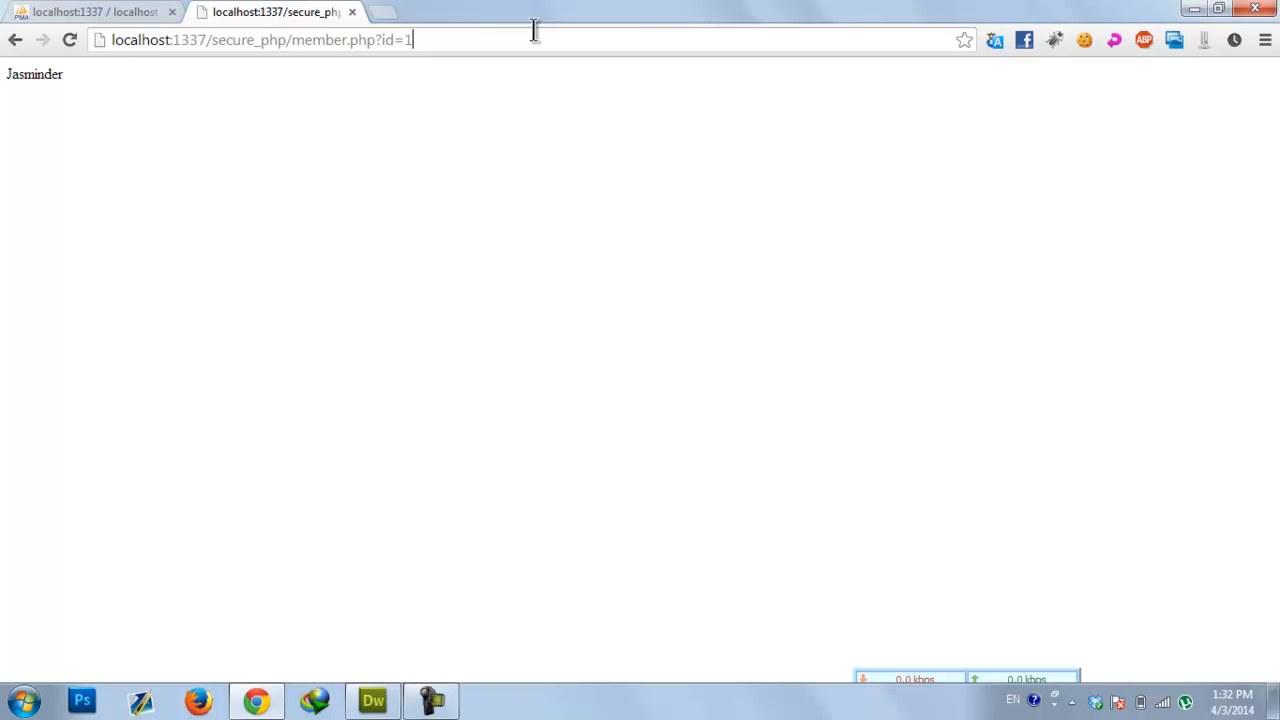
text(">)
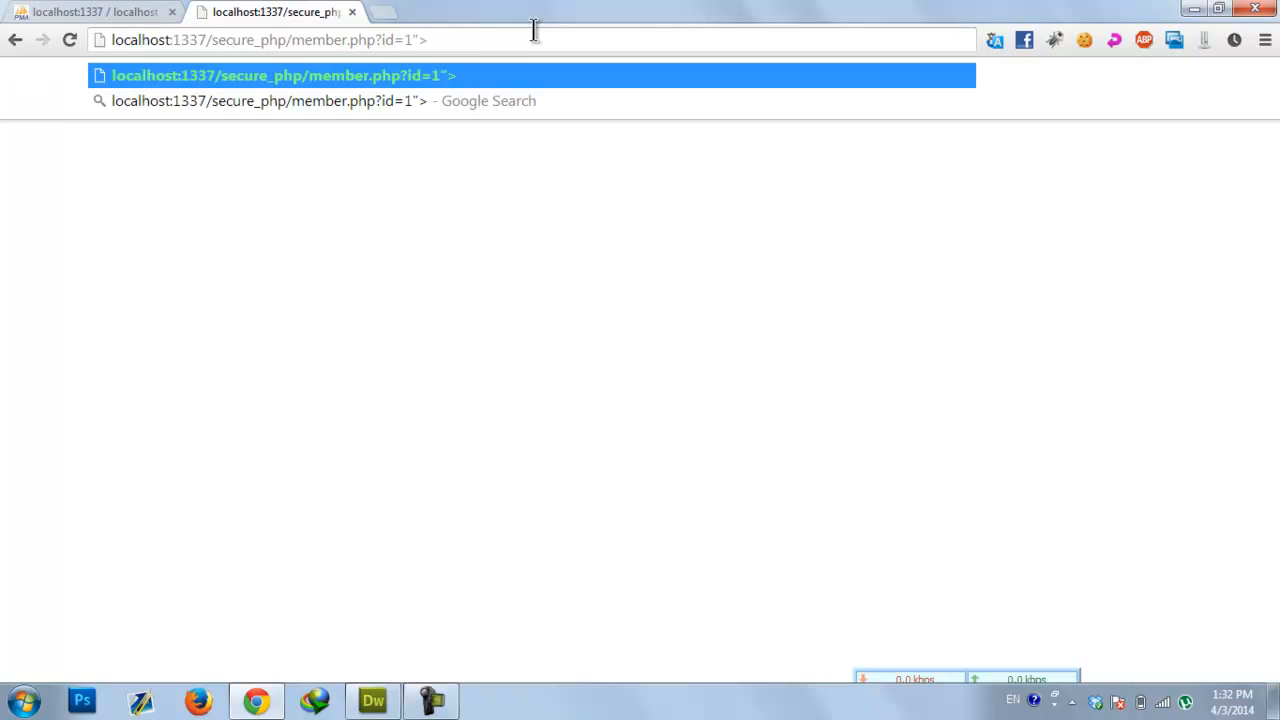
click(374, 700)
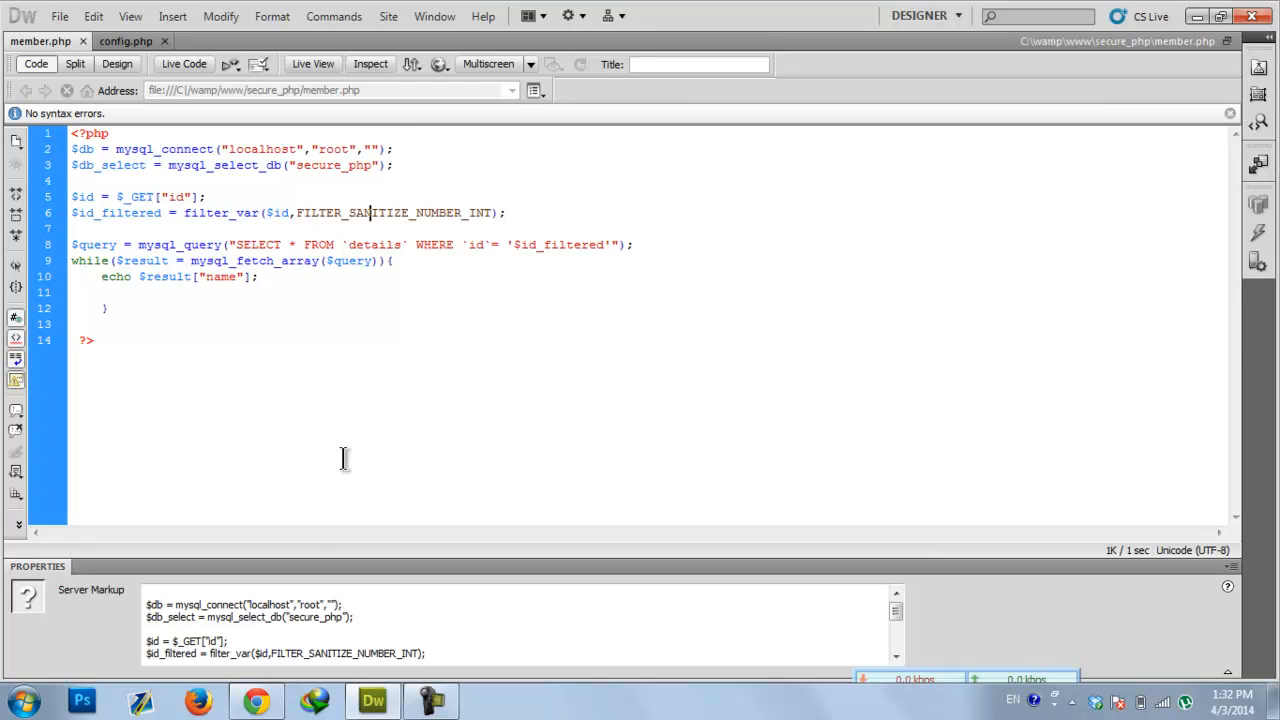
mouse_move(404, 314)
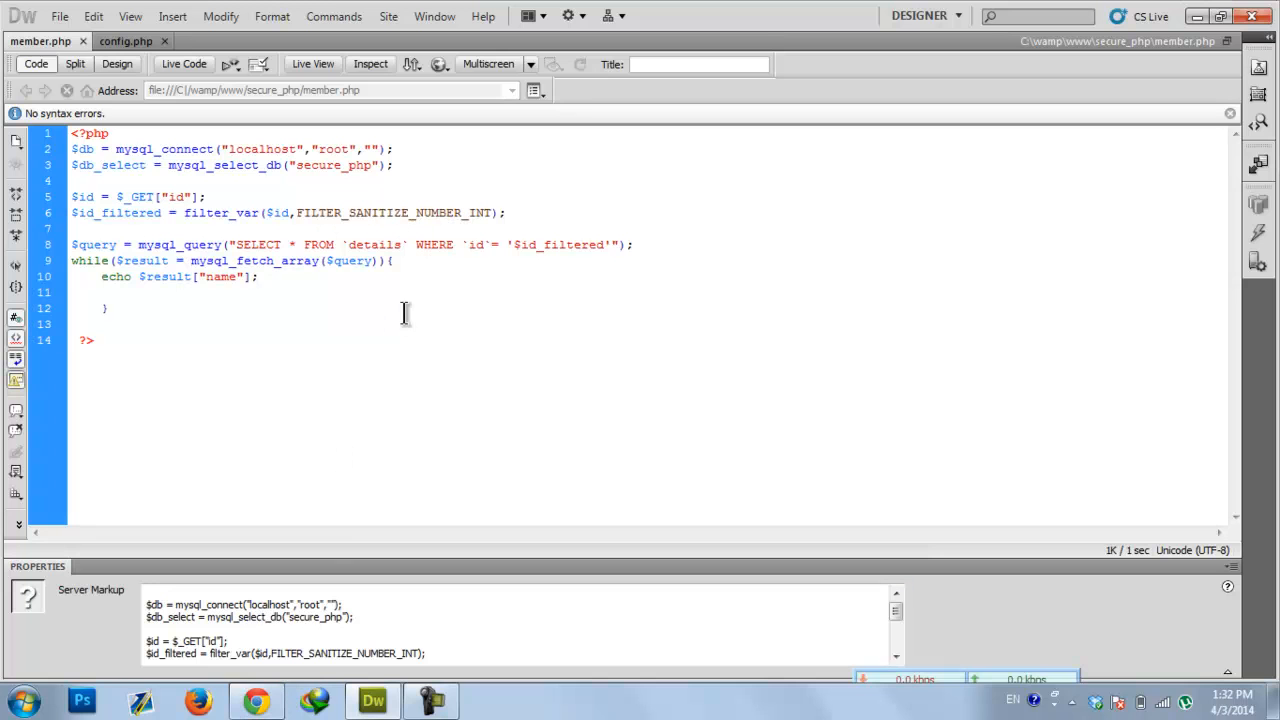
double_click(180, 244)
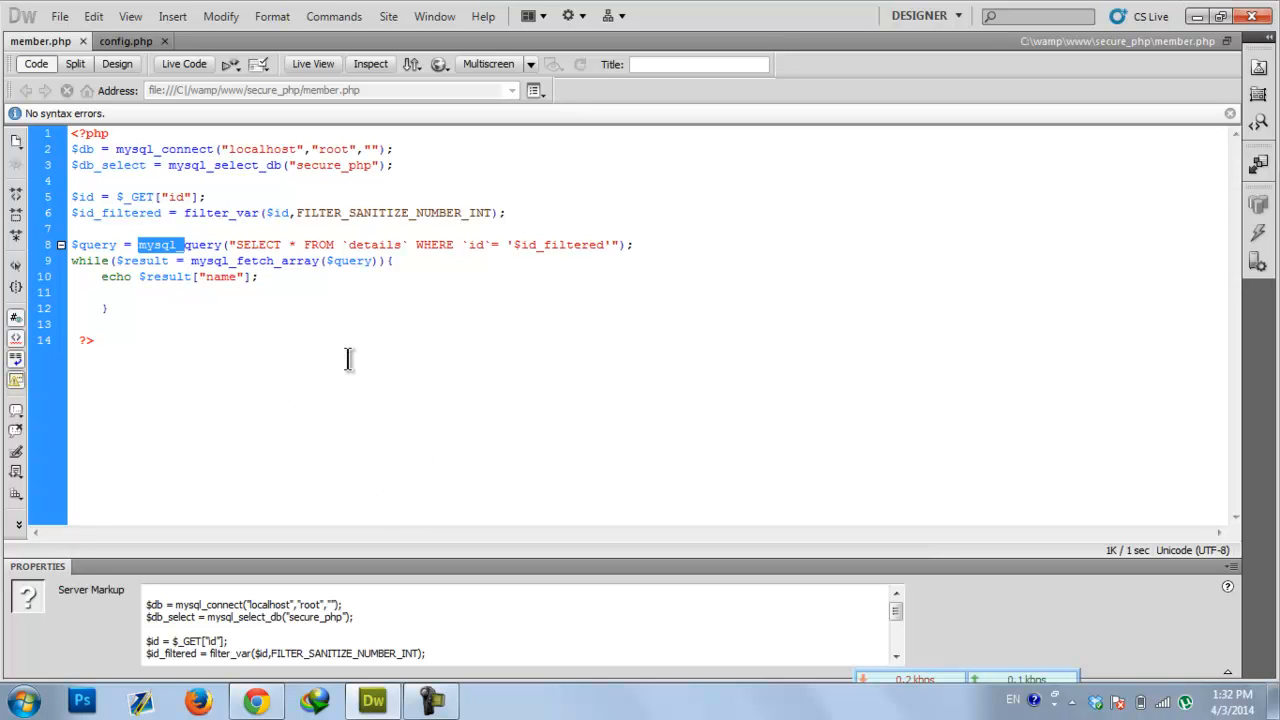
mouse_move(358, 428)
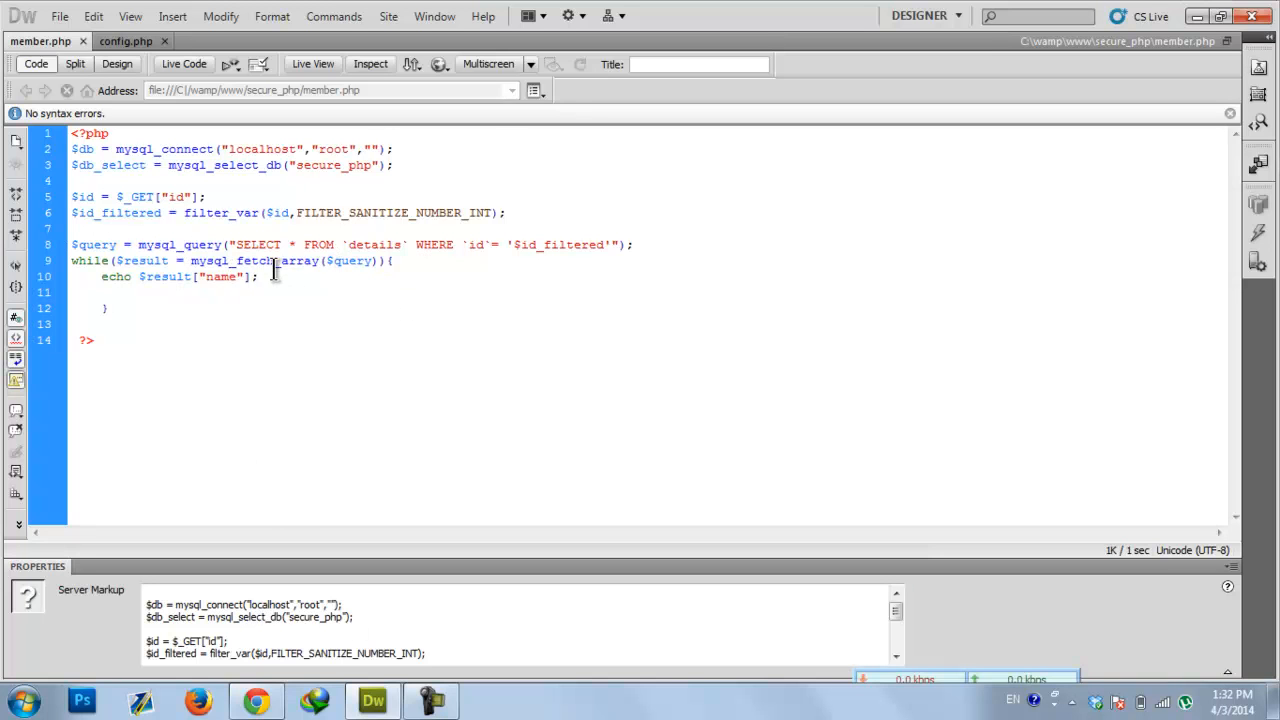
mouse_move(168, 244)
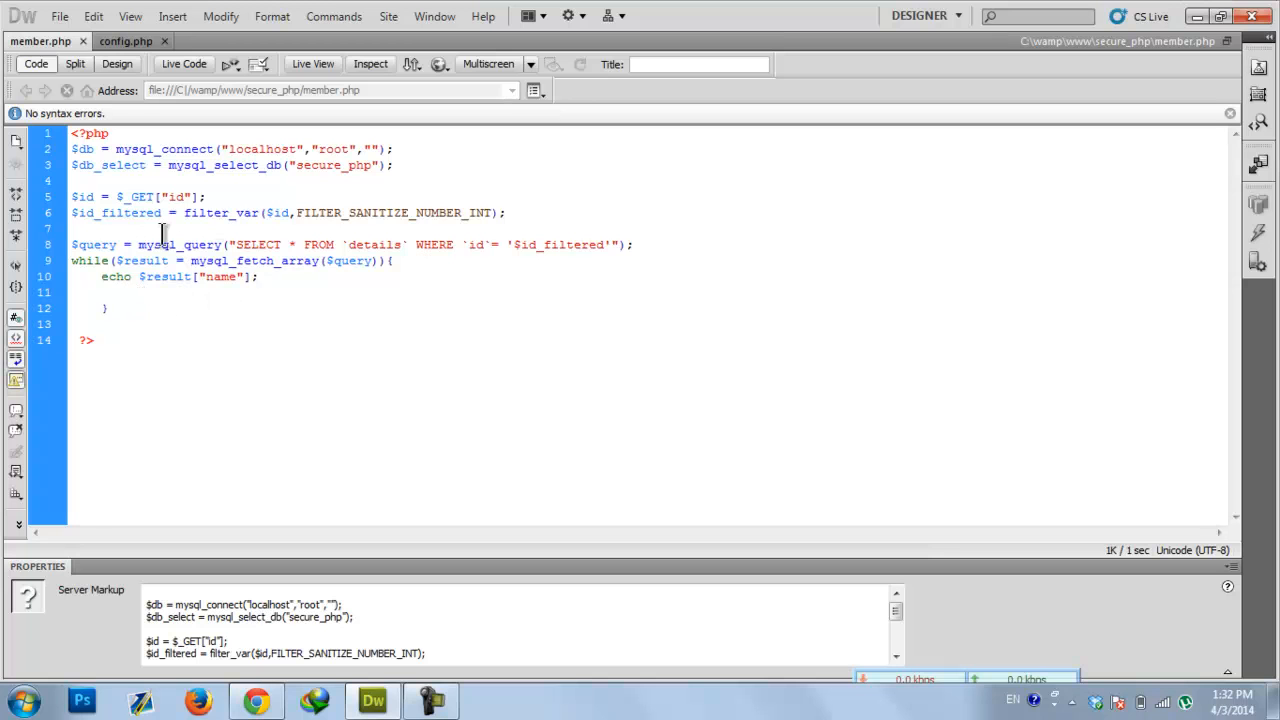
double_click(156, 244)
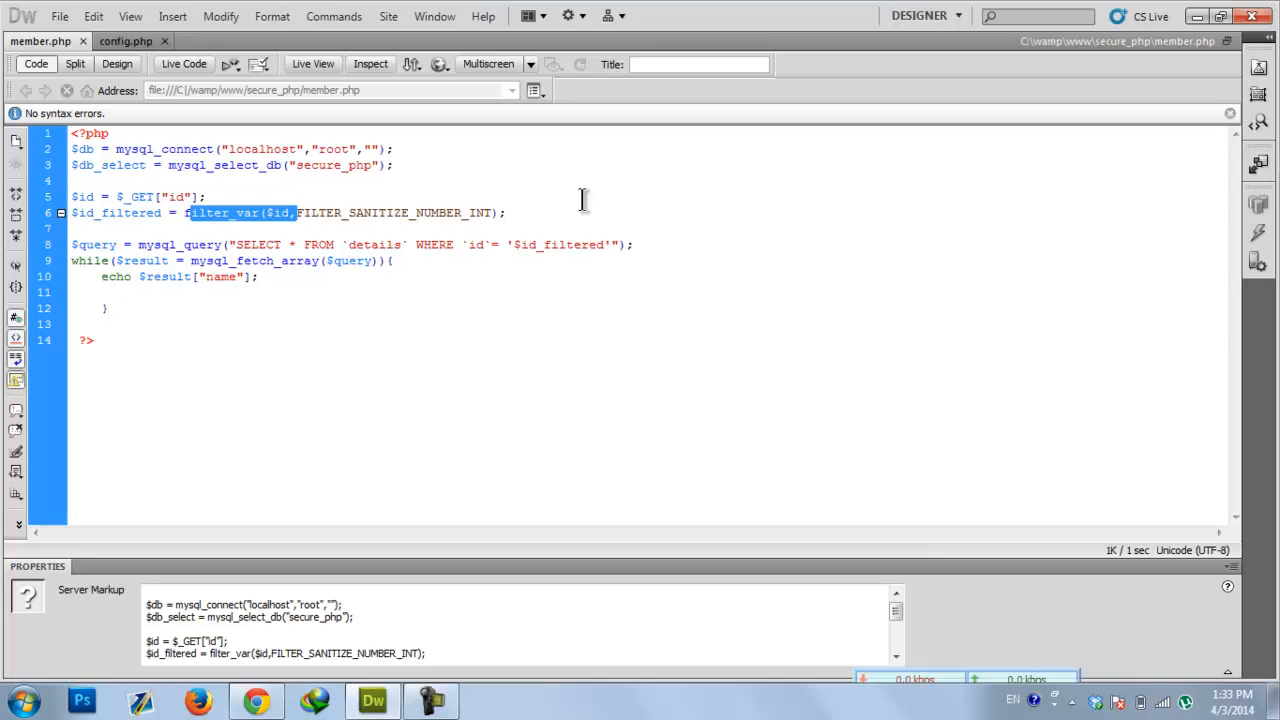
mouse_move(632, 292)
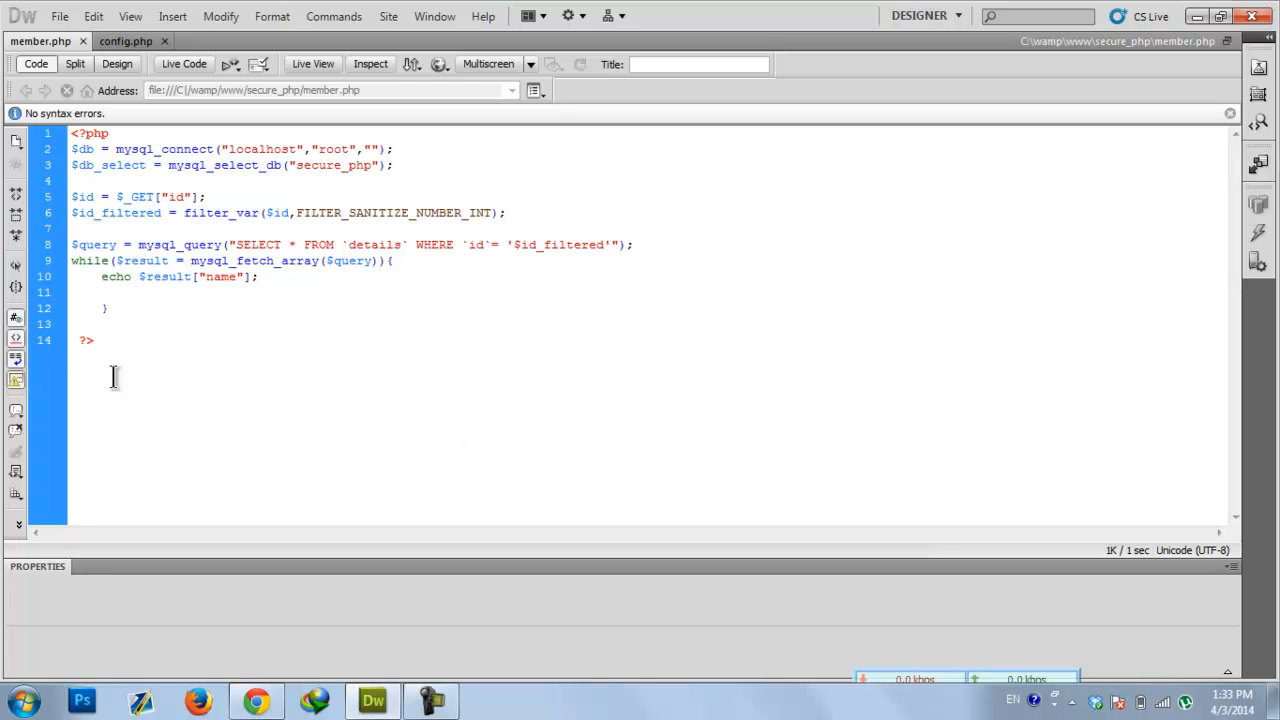
click(100, 310)
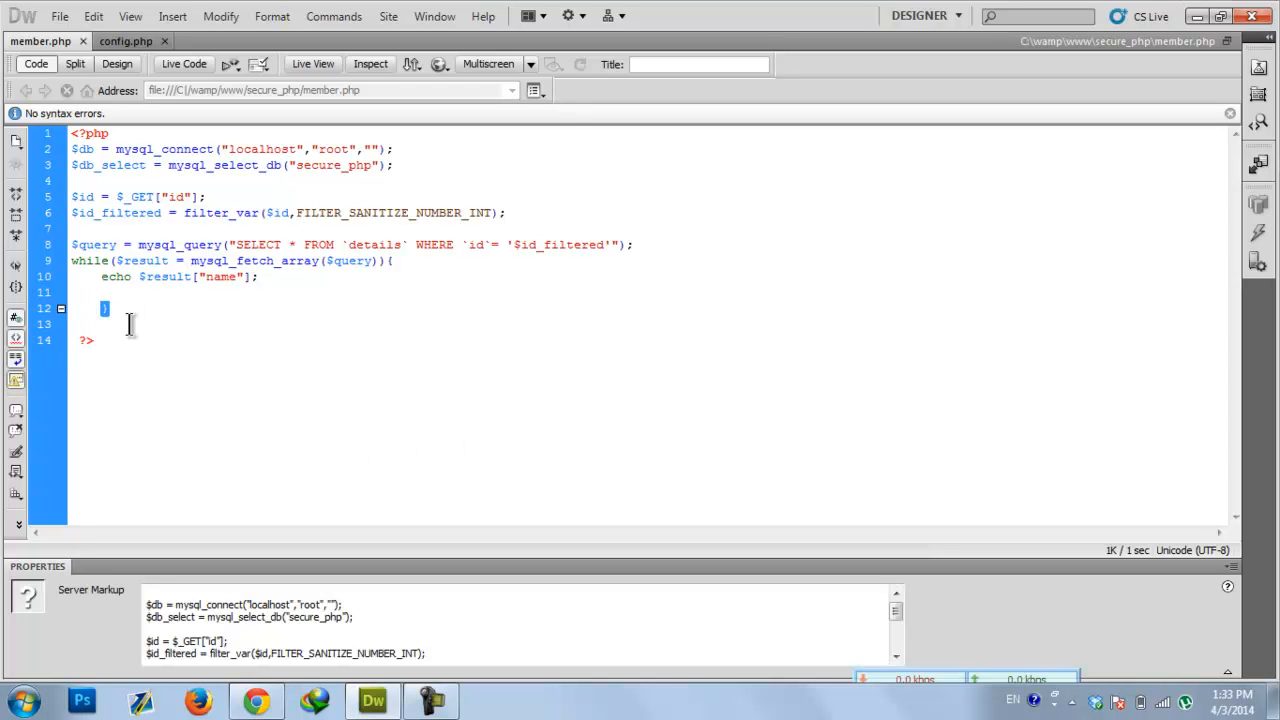